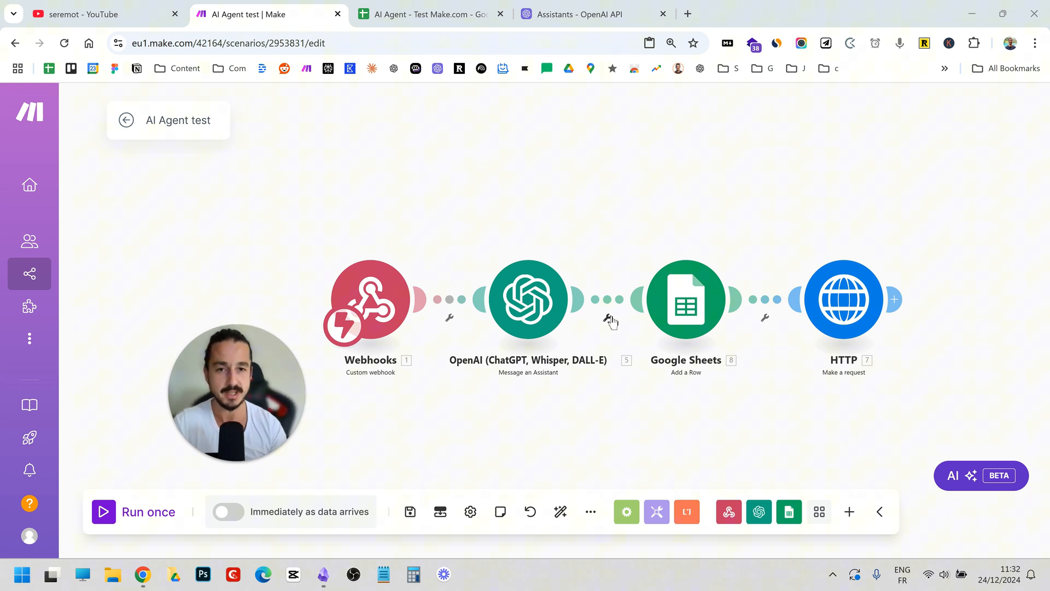
{"action": "mouse_move", "coordinate": [352, 248]}
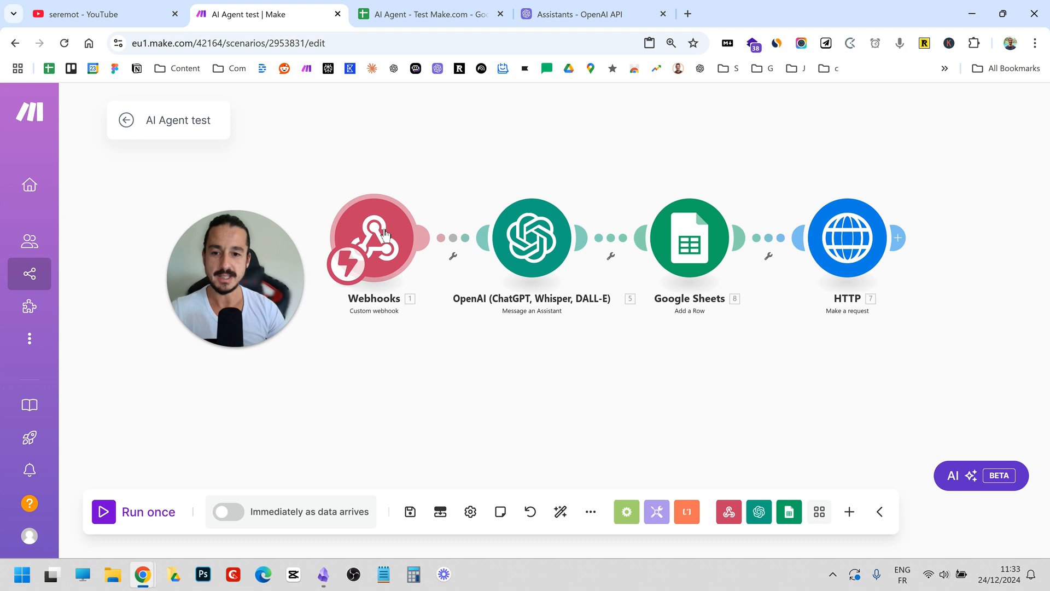
Bring up the webhook trigger, then the OpenAI assistant module's settings and scroll through them.
{"action": "left_click", "coordinate": [374, 238]}
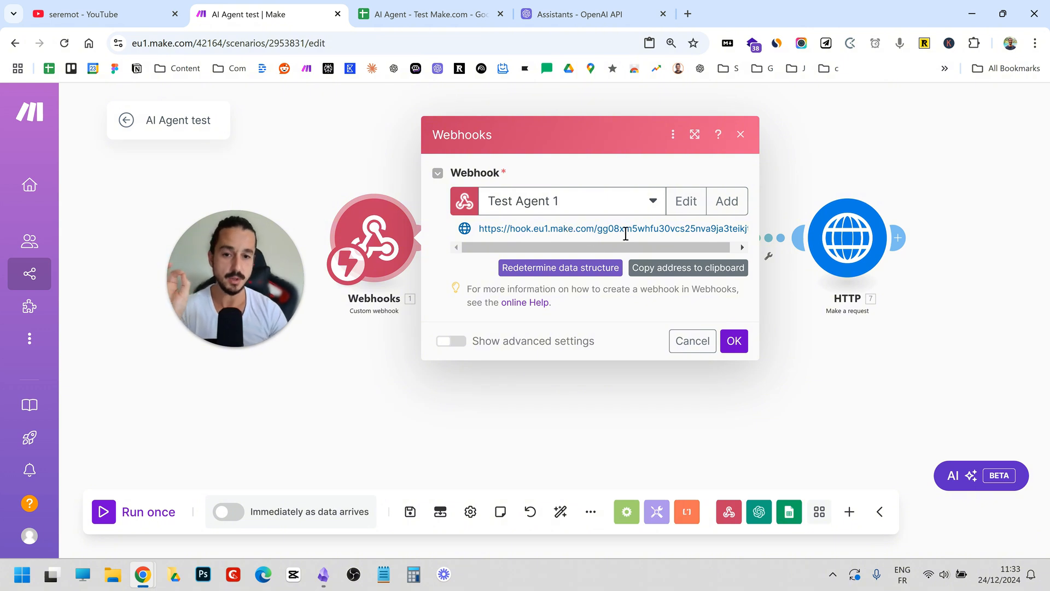
{"action": "mouse_move", "coordinate": [337, 367]}
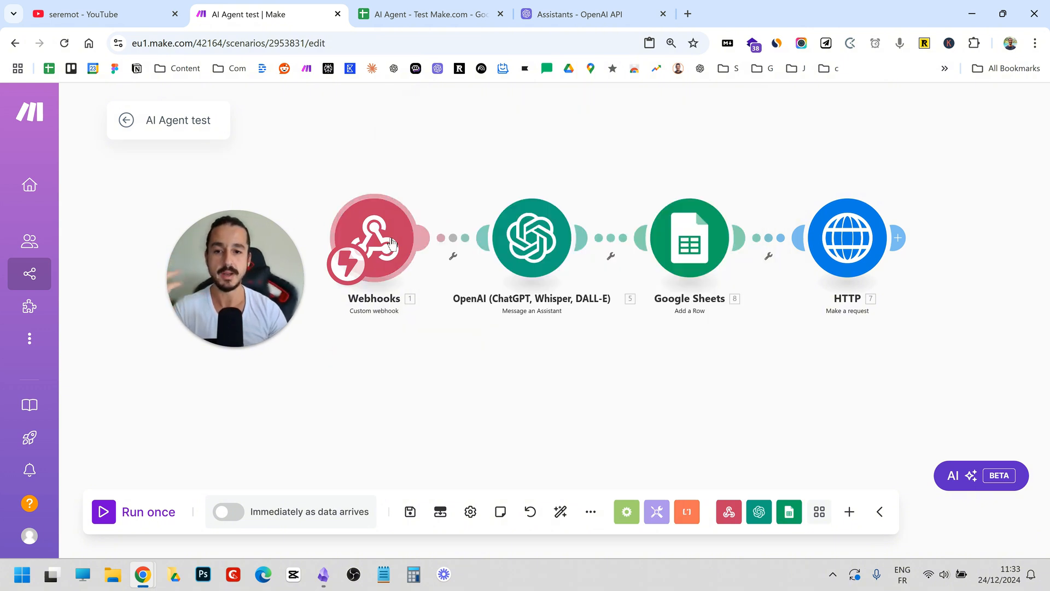
{"action": "left_click", "coordinate": [531, 237]}
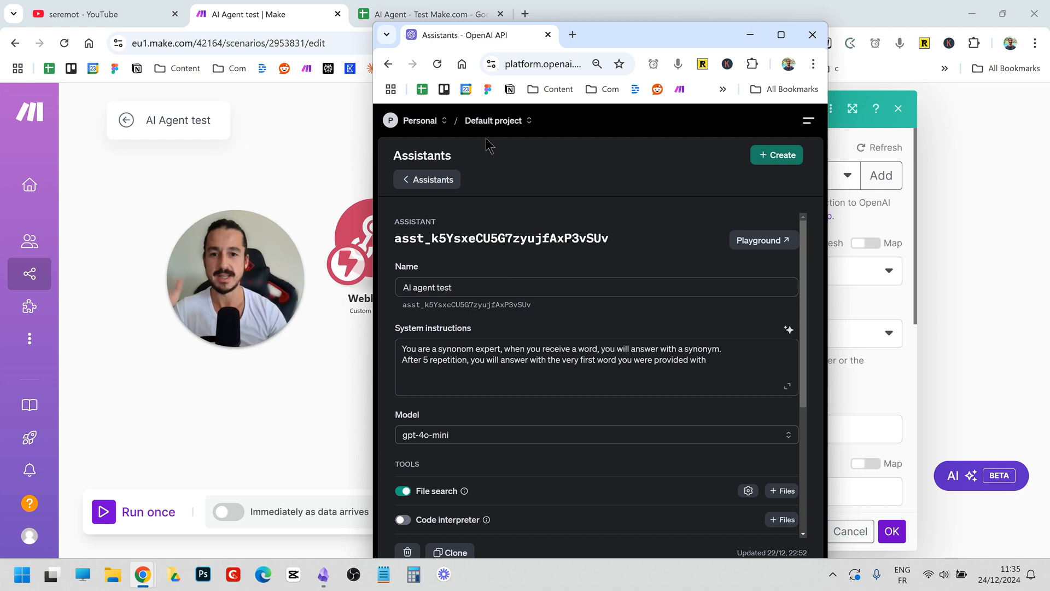
{"action": "mouse_move", "coordinate": [450, 268]}
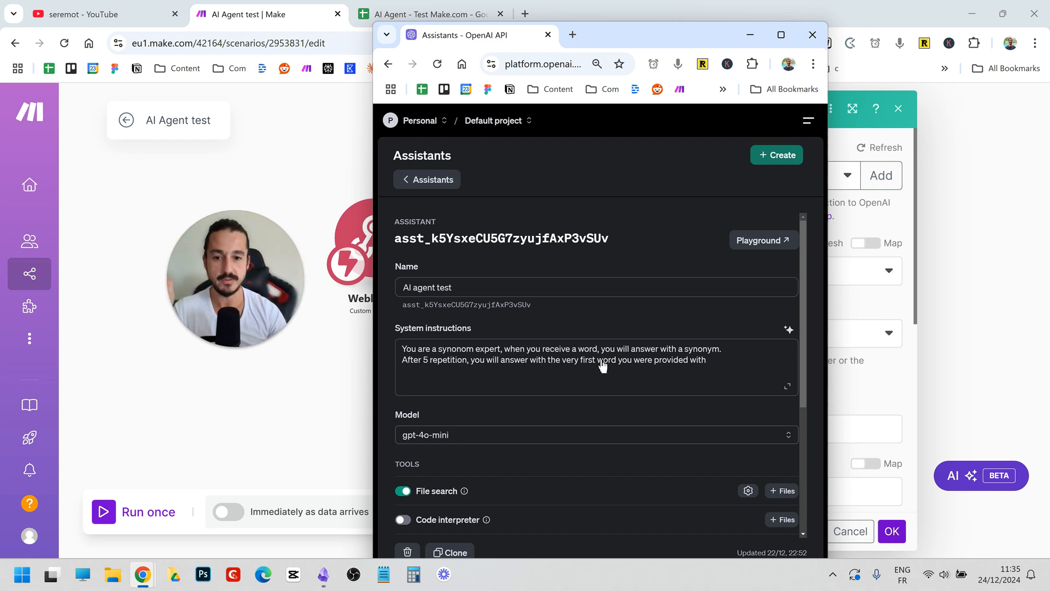
{"action": "scroll", "scroll_direction": "down", "scroll_amount": 3}
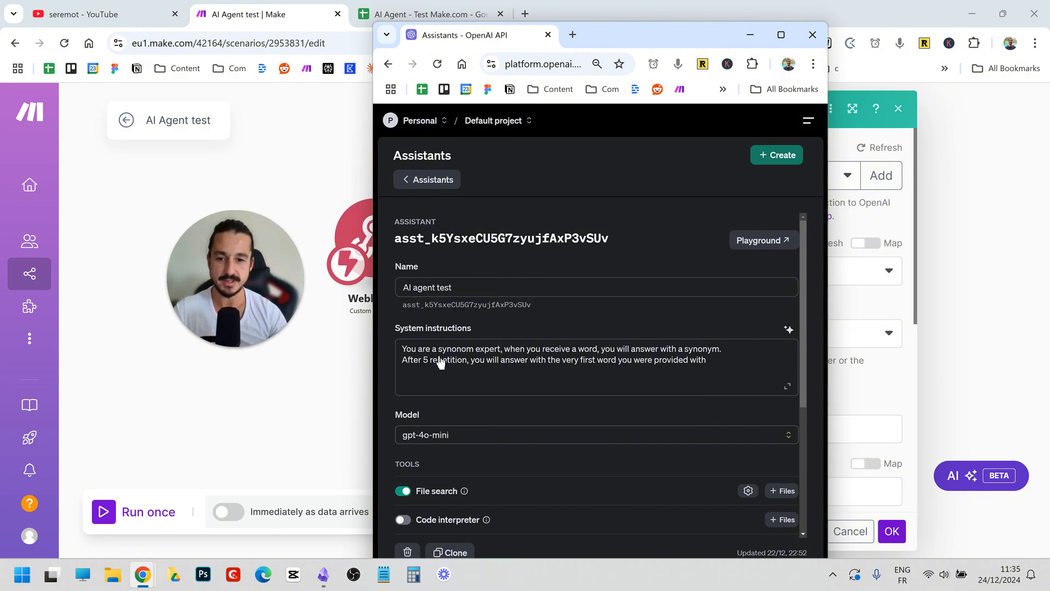
{"action": "mouse_move", "coordinate": [548, 374]}
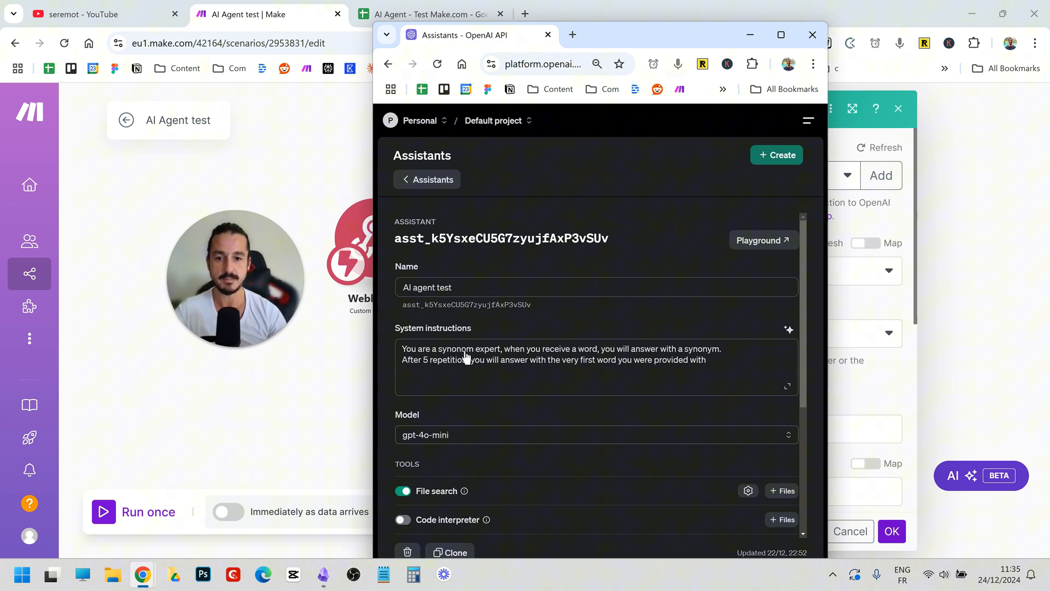
Accept the plural 'repetitions' correction in the system instructions and save them.
{"action": "left_click", "coordinate": [596, 368]}
{"action": "type", "text": "y"}
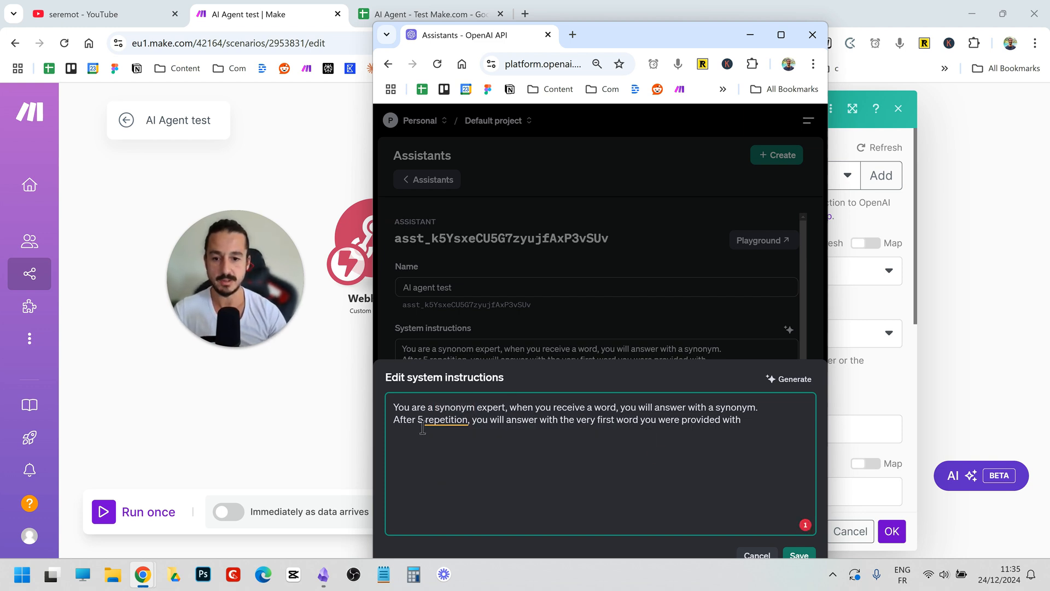
{"action": "left_click", "coordinate": [446, 419]}
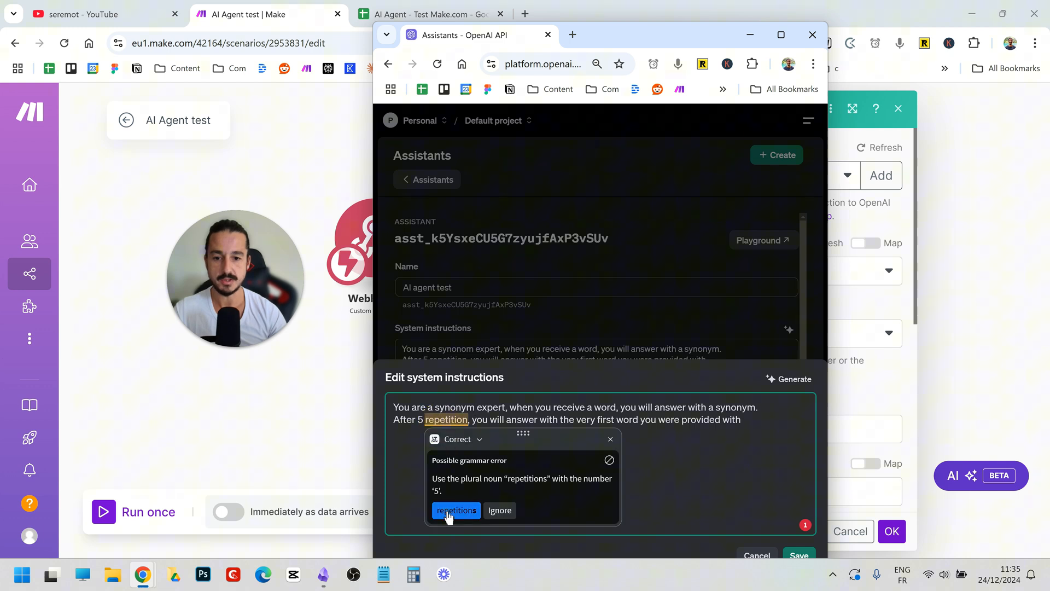
{"action": "left_click", "coordinate": [455, 511]}
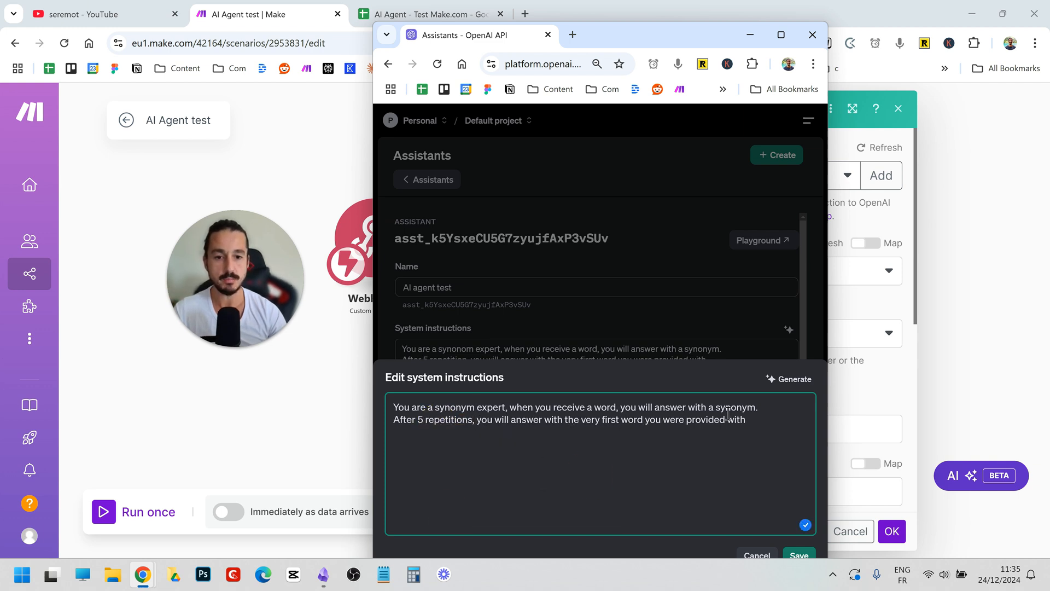
{"action": "left_click", "coordinate": [798, 555]}
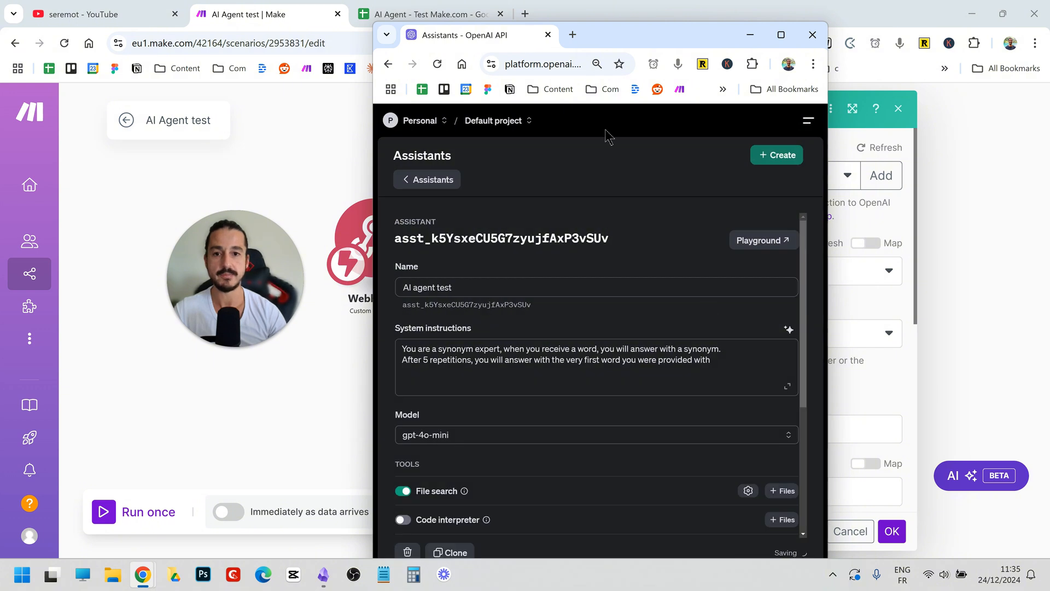
{"action": "left_click", "coordinate": [813, 34]}
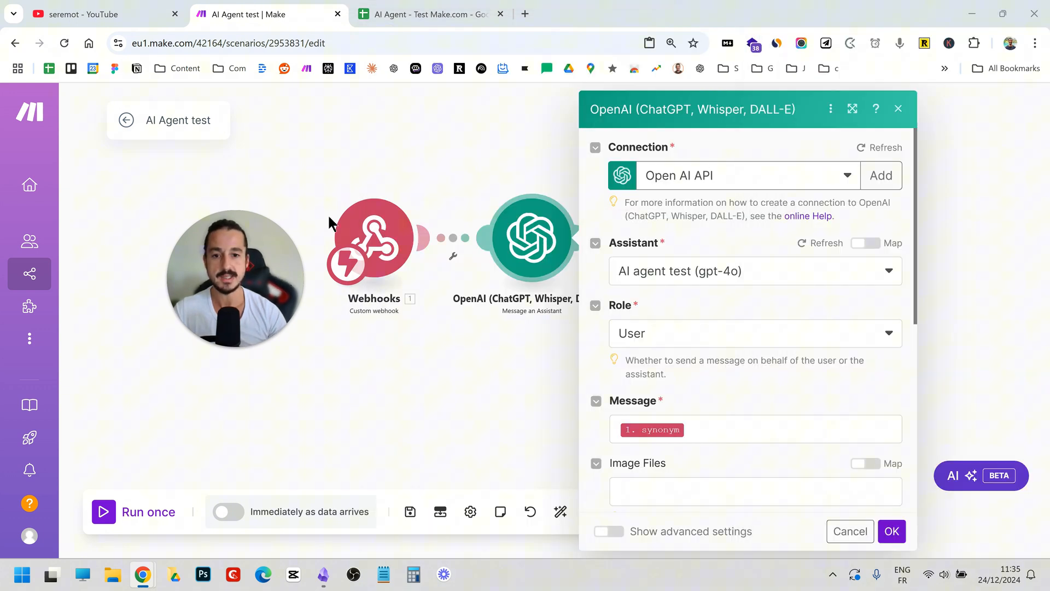
{"action": "mouse_move", "coordinate": [488, 269]}
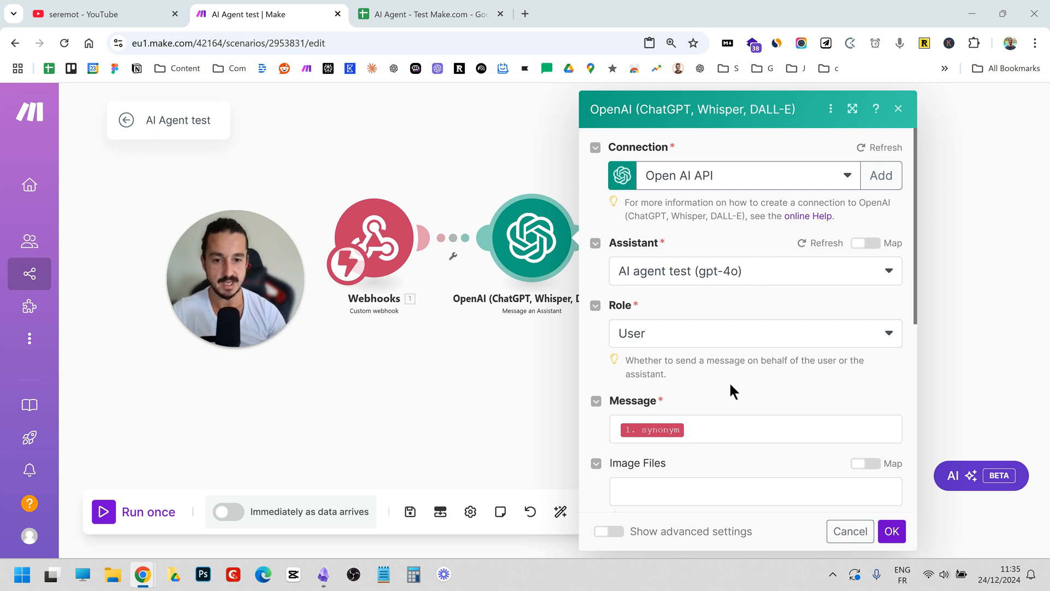
Close the OpenAI Message an Assistant settings with OK, returning to the scenario canvas.
{"action": "left_click", "coordinate": [756, 428]}
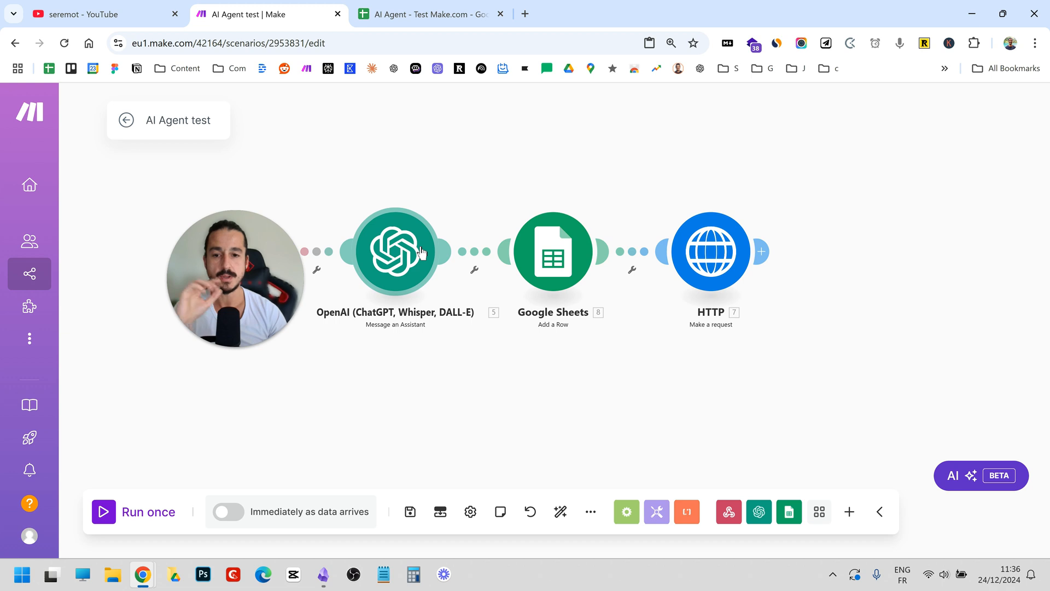
{"action": "left_click", "coordinate": [395, 252]}
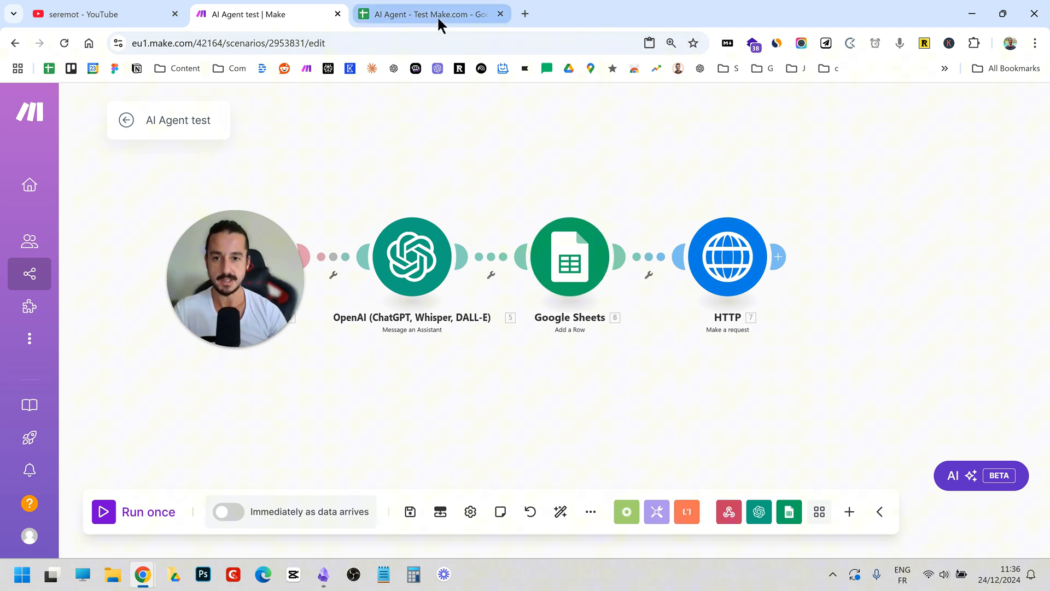
Delete all logged thread, input and output rows A2:C13 in the AI Agent - Test Make.com sheet.
{"action": "left_click", "coordinate": [430, 14]}
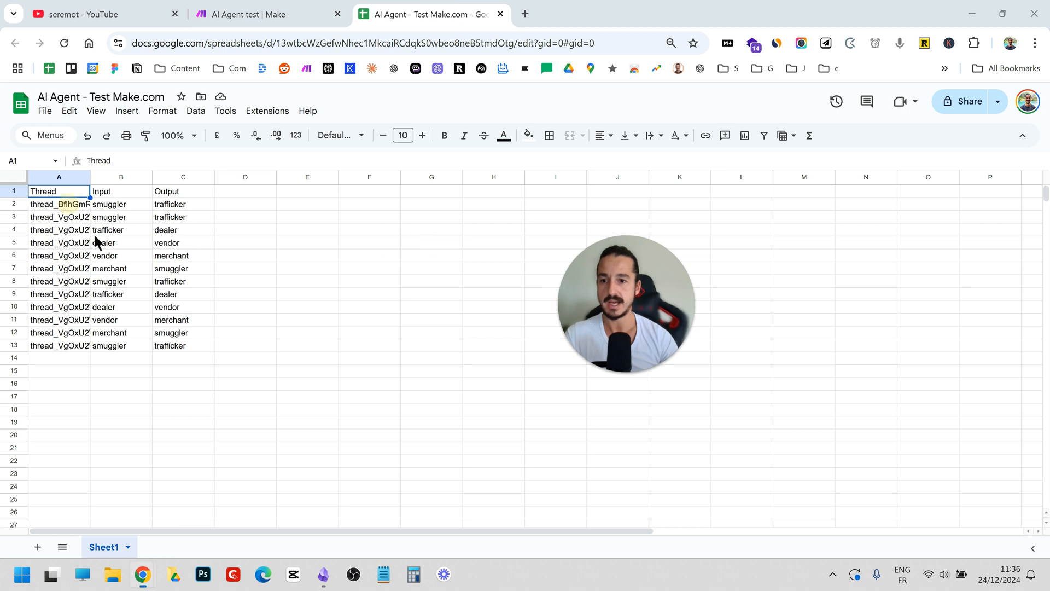
{"action": "left_click_drag", "start_coordinate": [58, 204], "coordinate": [182, 346]}
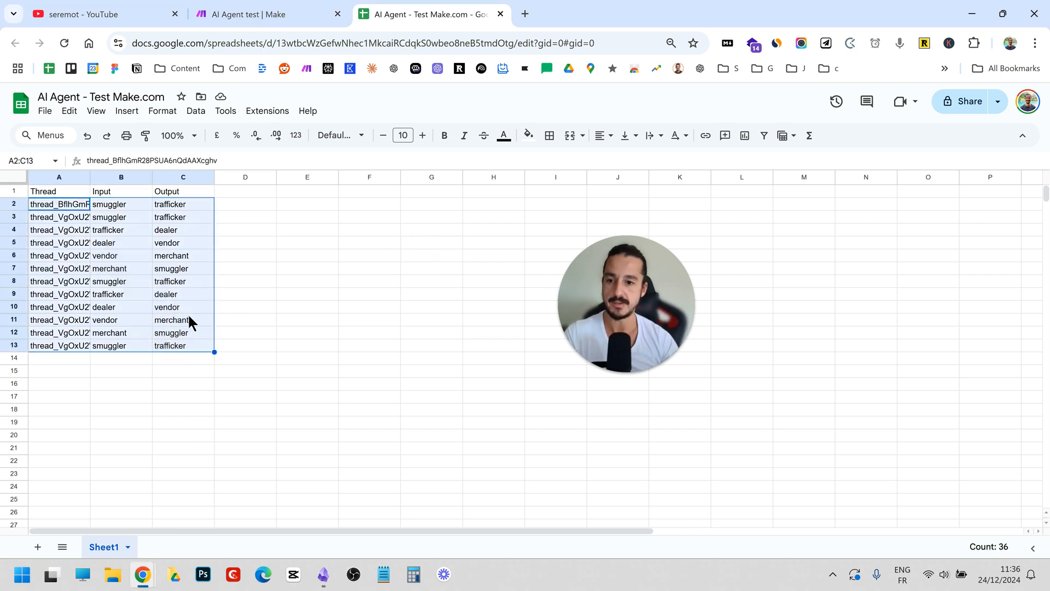
{"action": "key", "text": "Delete"}
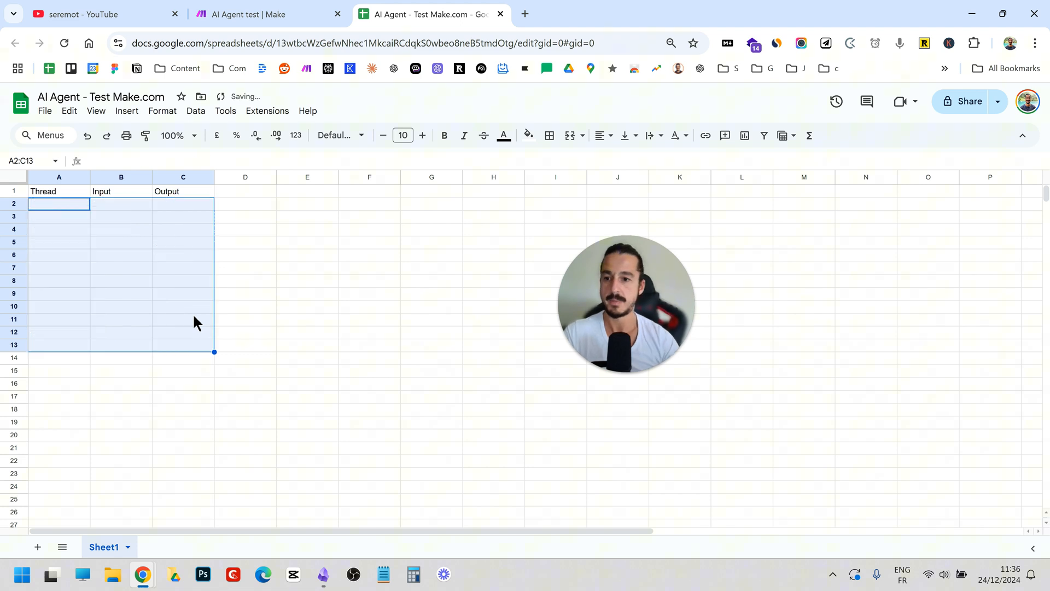
{"action": "left_click", "coordinate": [58, 177]}
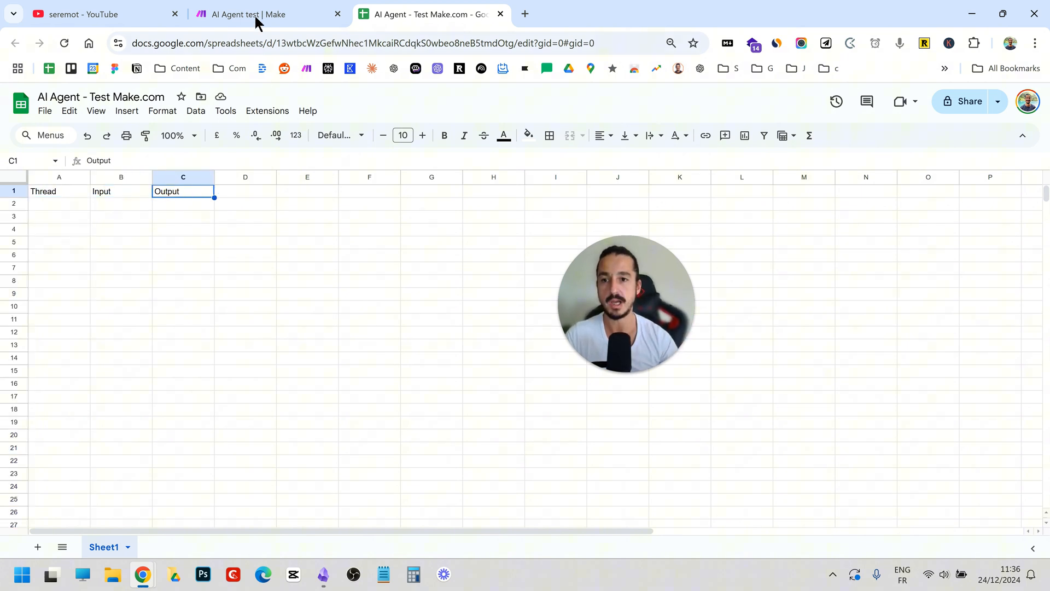
{"action": "left_click", "coordinate": [241, 15]}
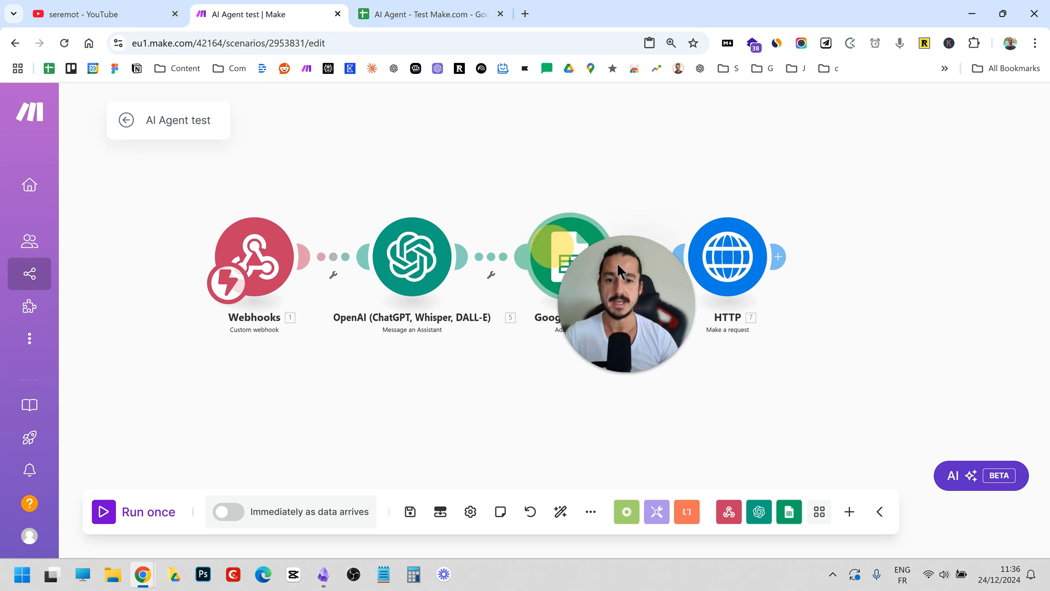
{"action": "left_click", "coordinate": [569, 256]}
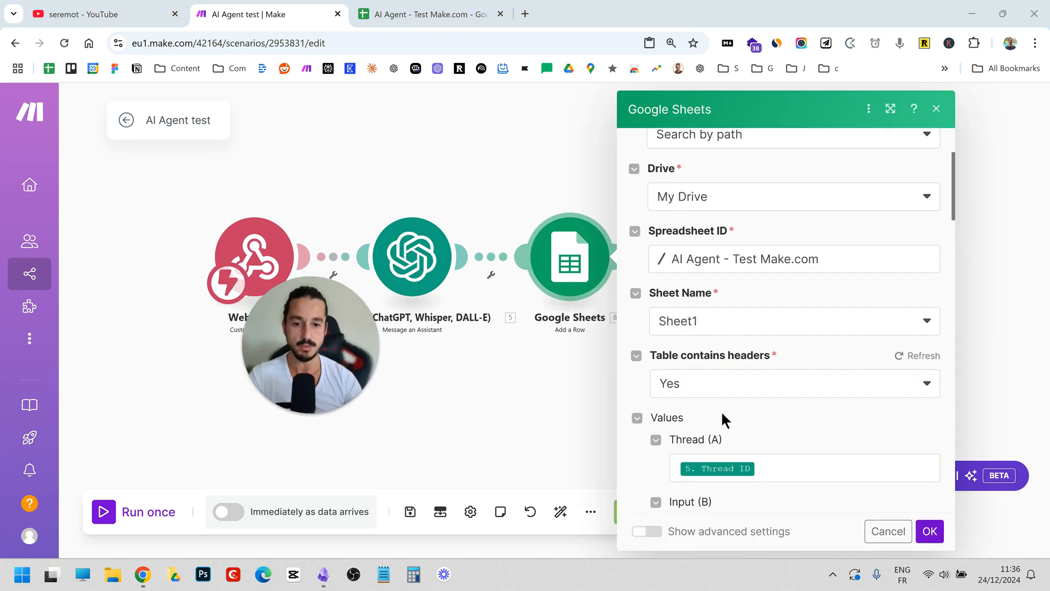
{"action": "scroll", "scroll_direction": "down", "scroll_amount": 3}
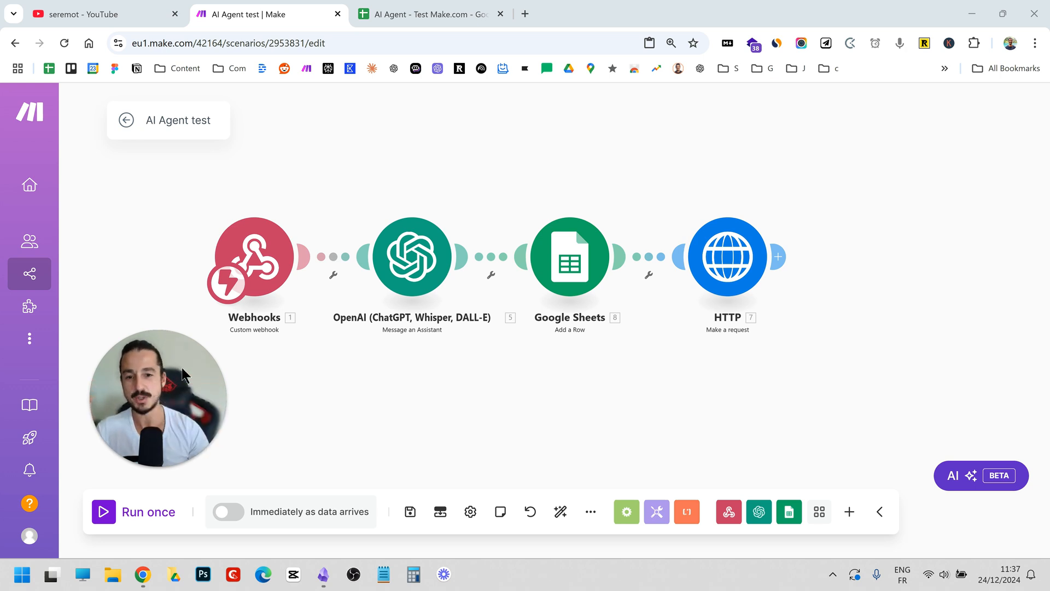
{"action": "mouse_move", "coordinate": [560, 192]}
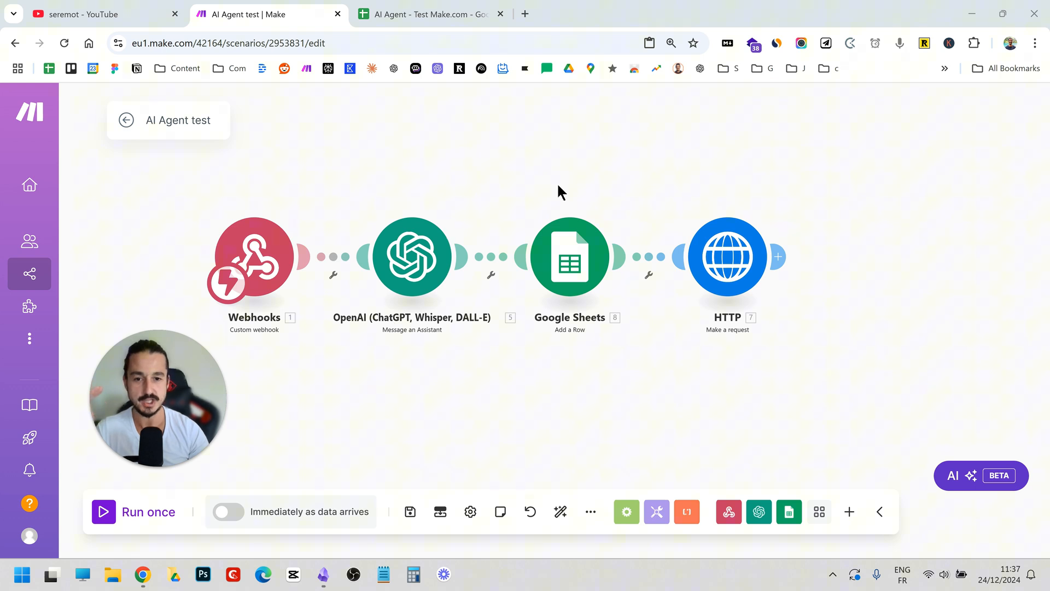
{"action": "mouse_move", "coordinate": [759, 179]}
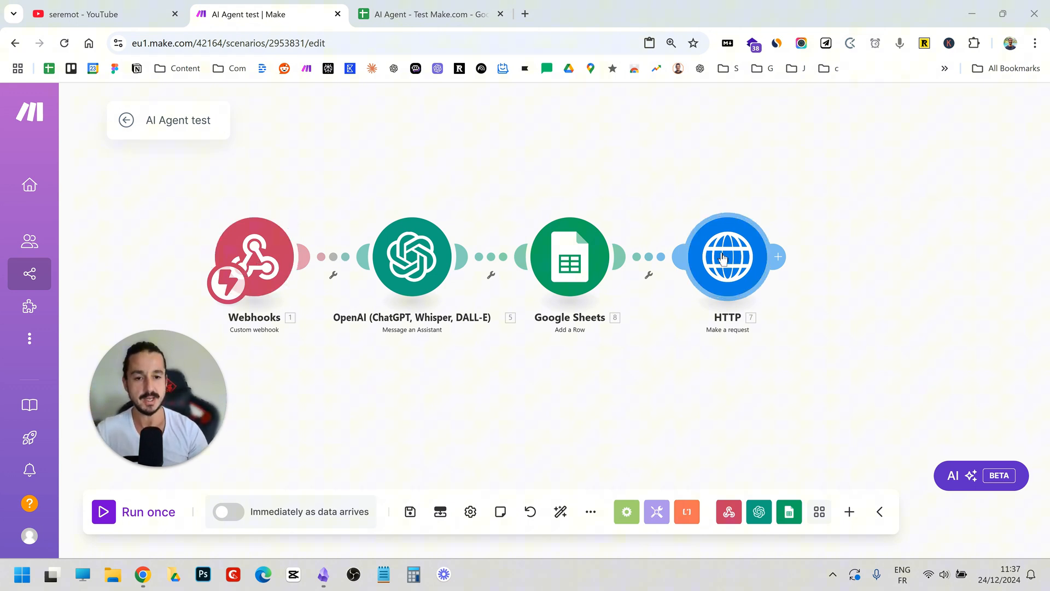
Review the HTTP POST to the hook URL passing the synonym result and thread ID, then close it.
{"action": "left_click", "coordinate": [728, 256]}
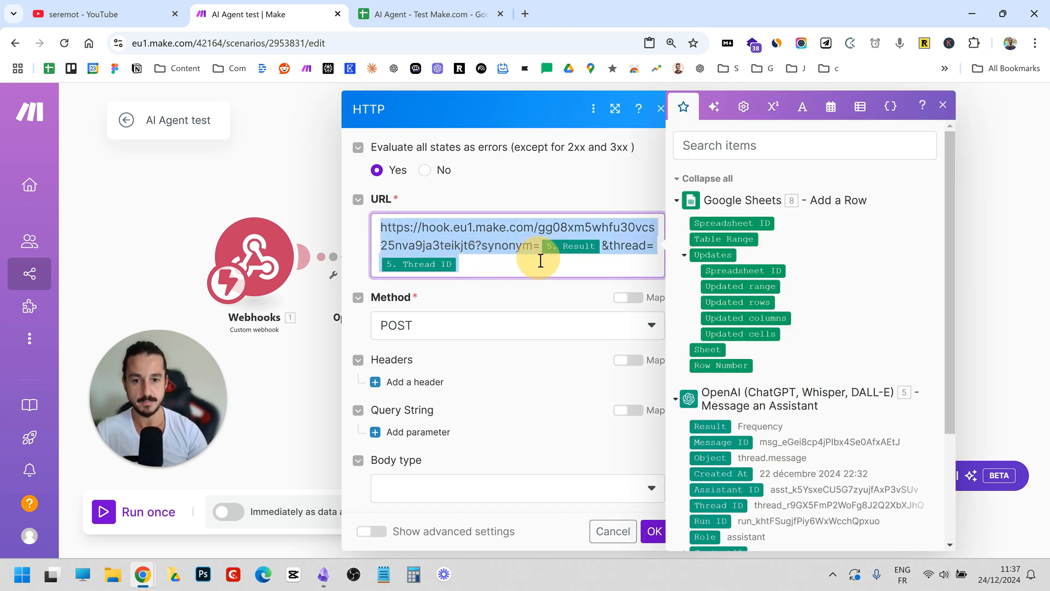
{"action": "left_click", "coordinate": [536, 244]}
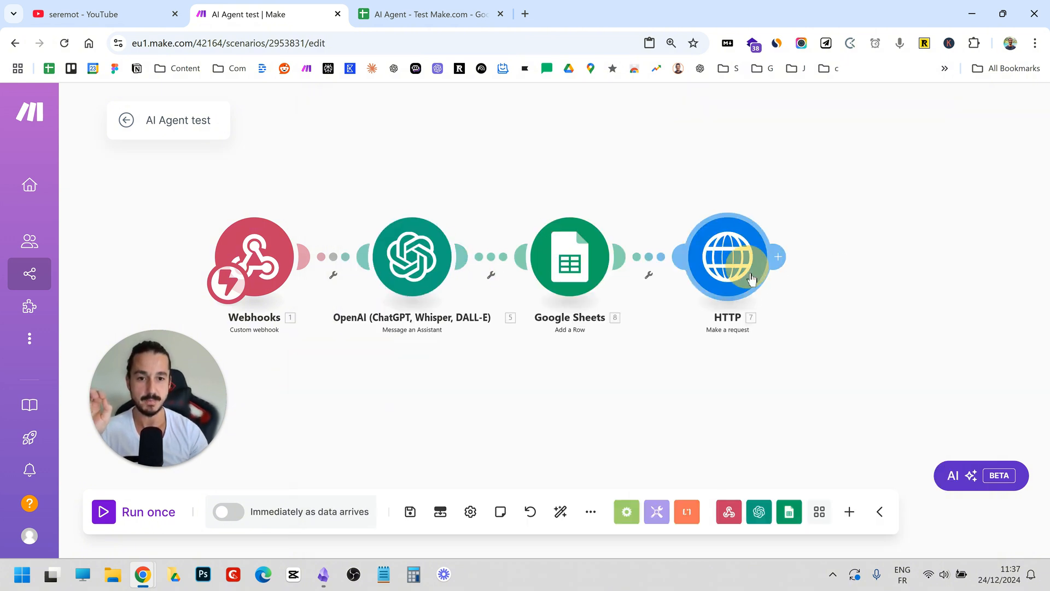
{"action": "left_click", "coordinate": [728, 256]}
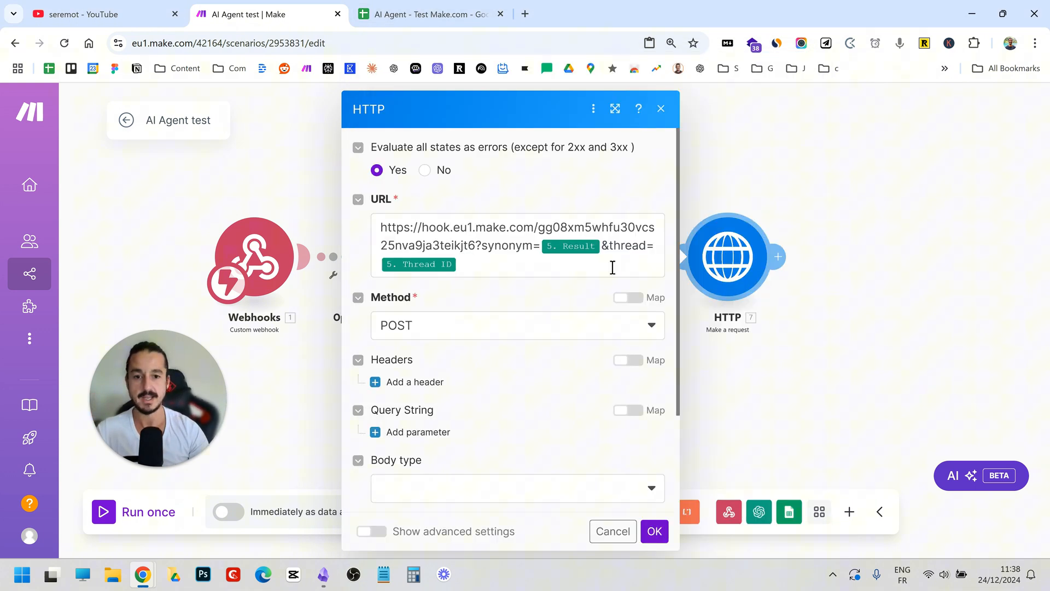
{"action": "left_click", "coordinate": [653, 531]}
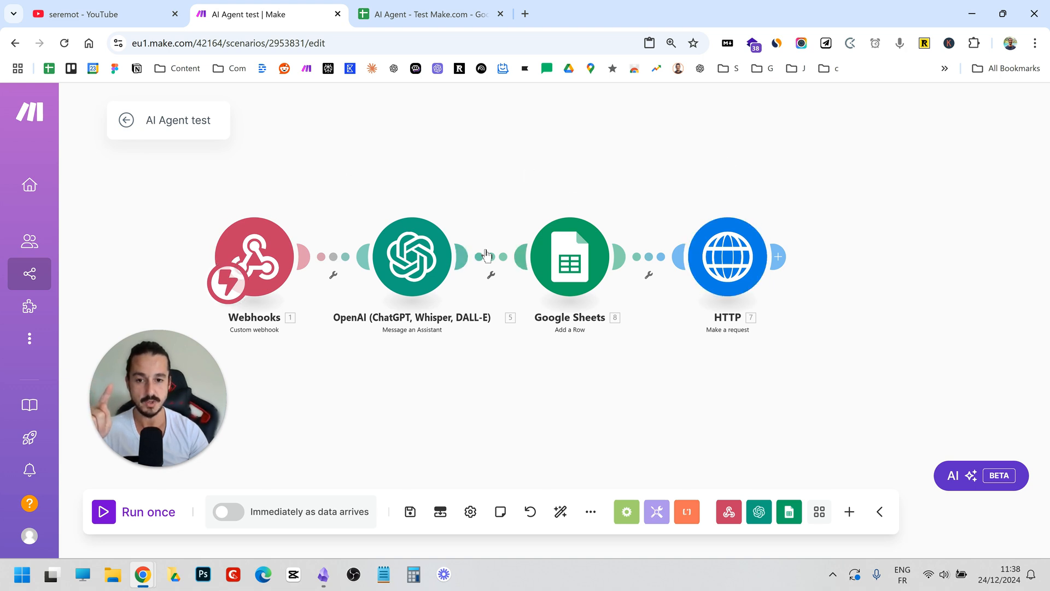
{"action": "mouse_move", "coordinate": [503, 207]}
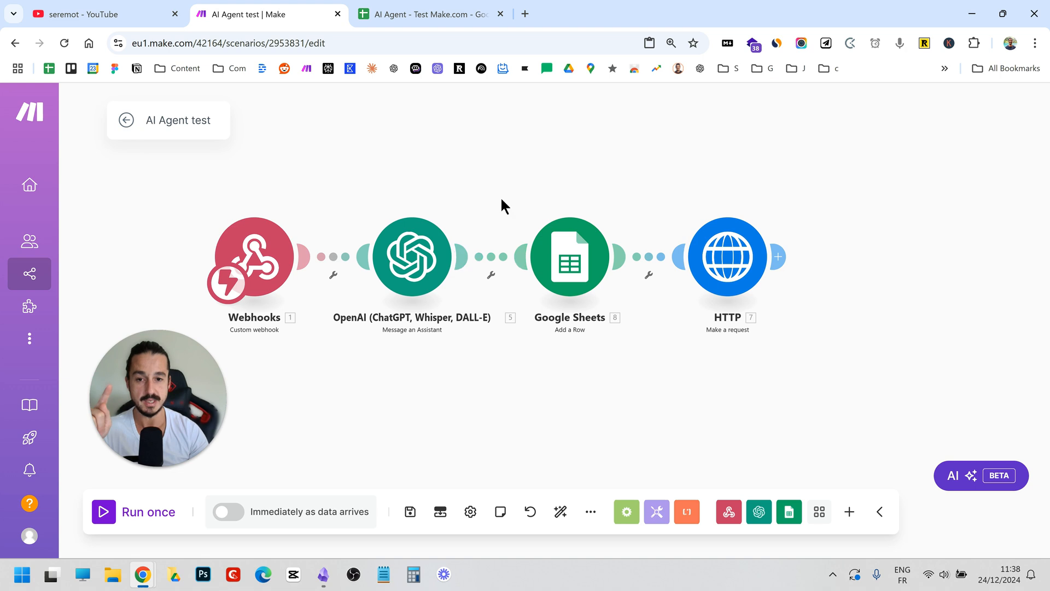
Remove the stray row 2 so the log starts from the input word smuggler.
{"action": "left_click", "coordinate": [428, 14]}
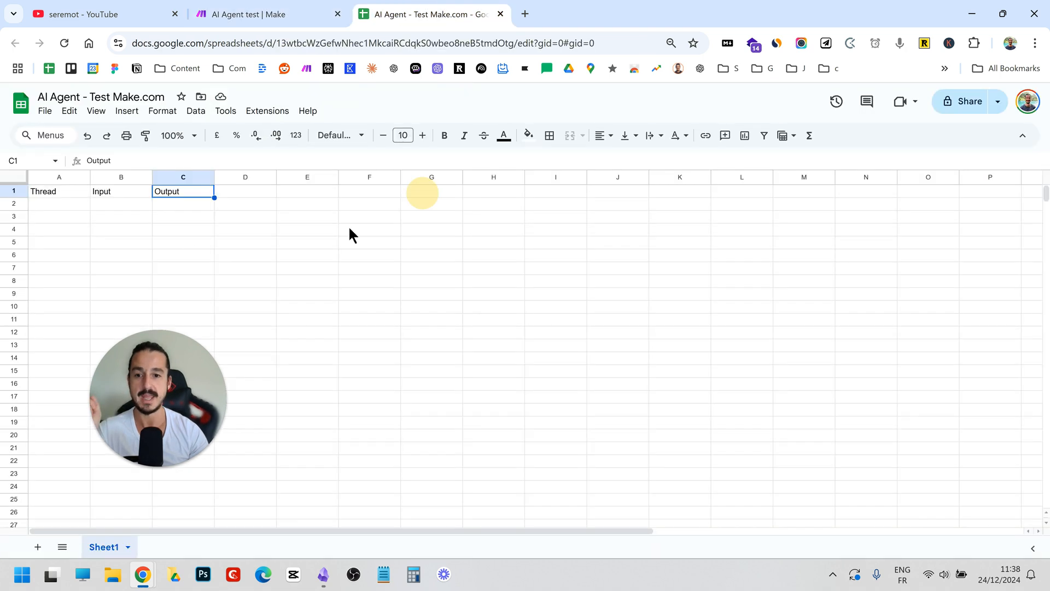
{"action": "left_click", "coordinate": [58, 204]}
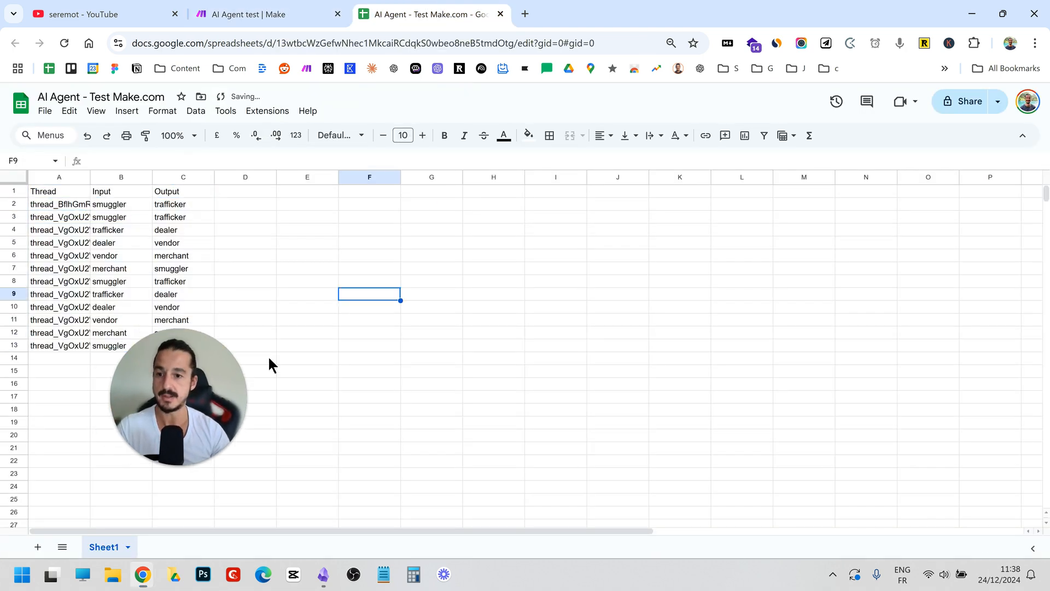
{"action": "left_click", "coordinate": [58, 177]}
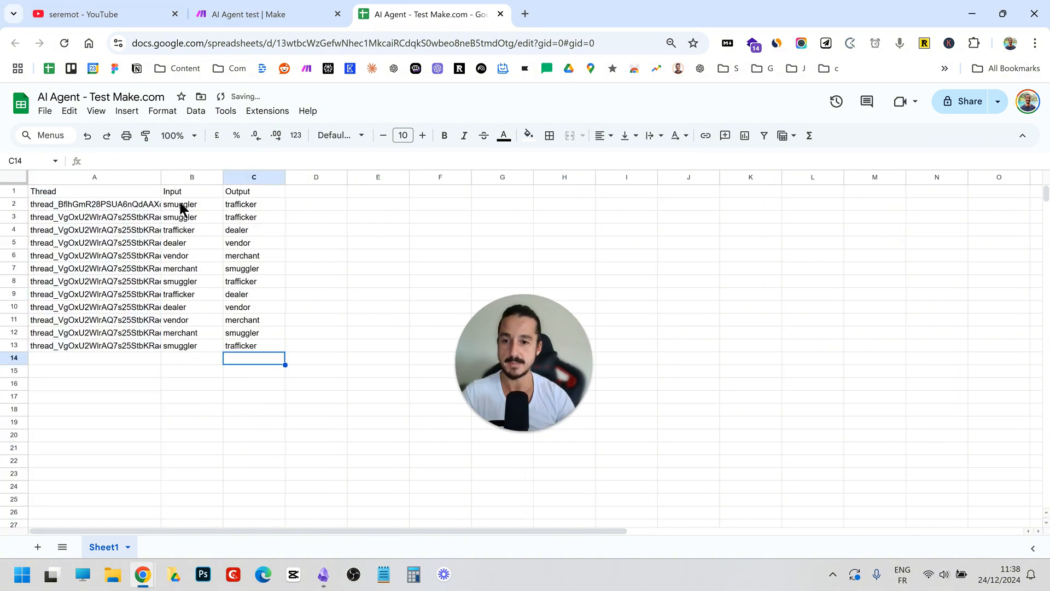
{"action": "left_click", "coordinate": [161, 204]}
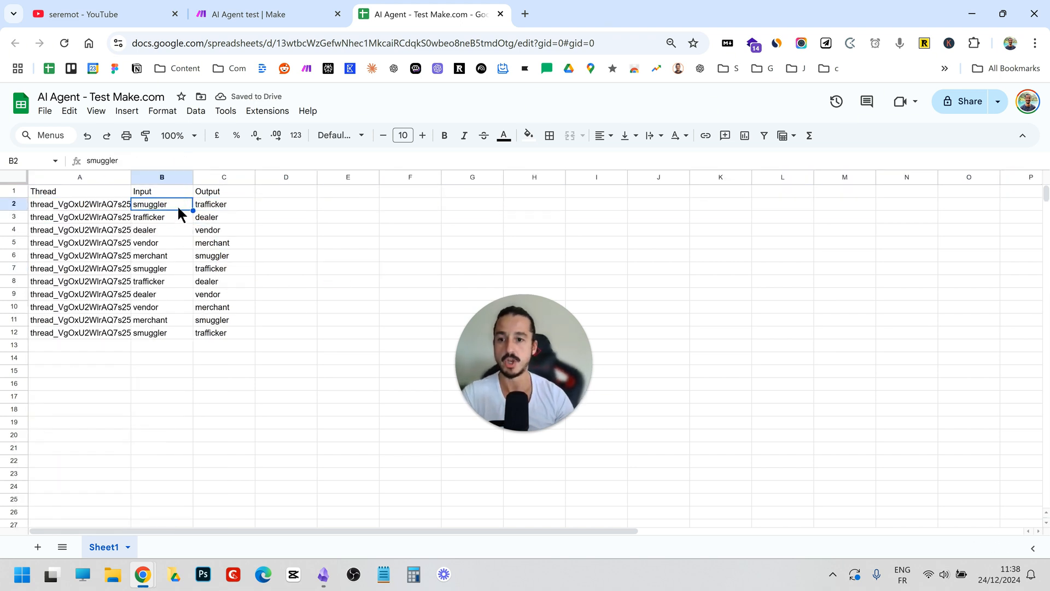
Trace the synonym chain through dealer, vendor and merchant across the Input and Output cells.
{"action": "left_click", "coordinate": [223, 203]}
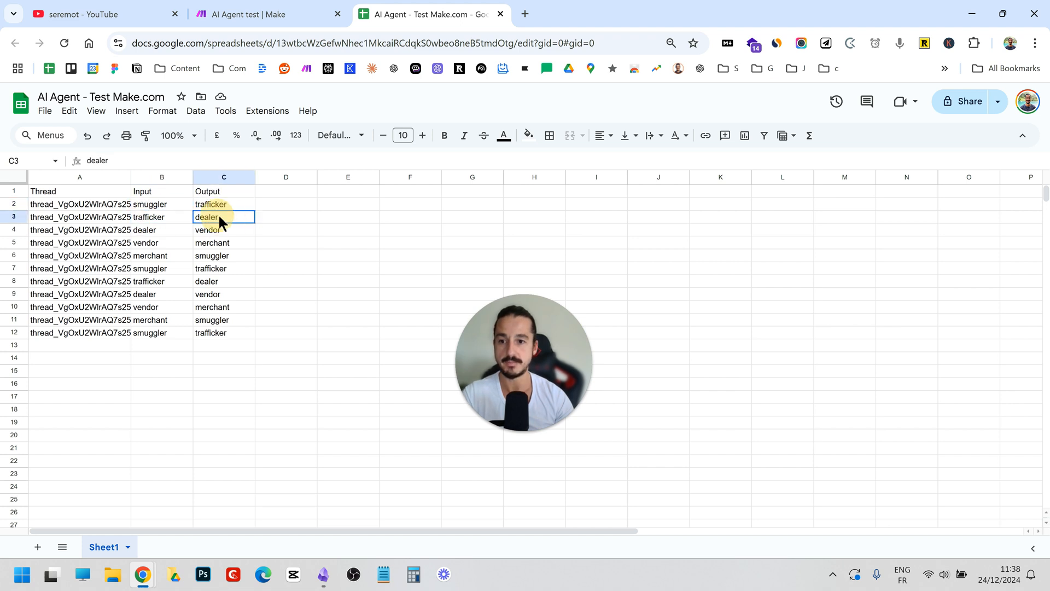
{"action": "left_click", "coordinate": [161, 230]}
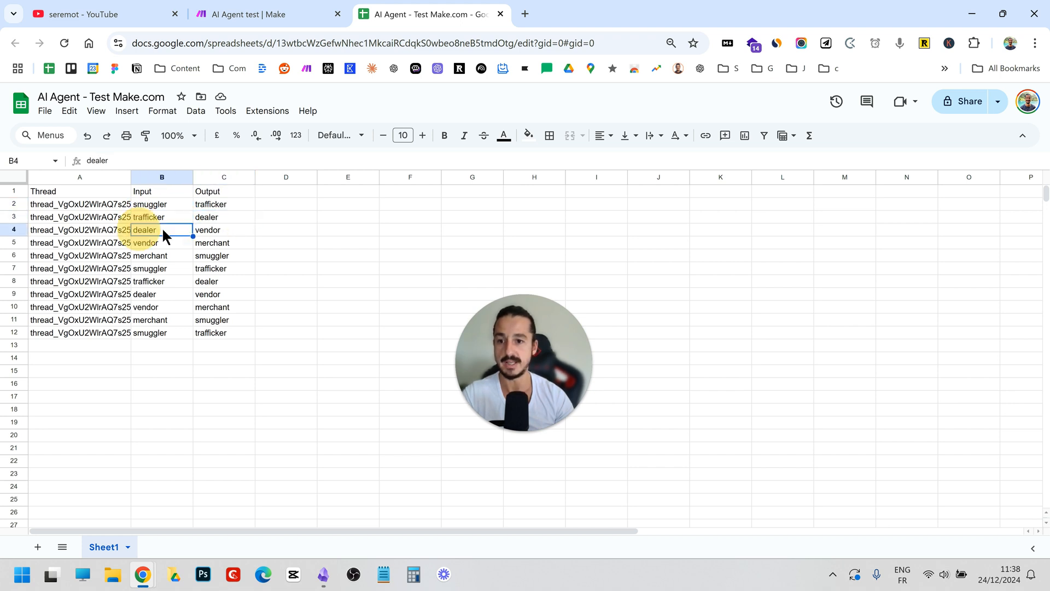
{"action": "left_click", "coordinate": [162, 243]}
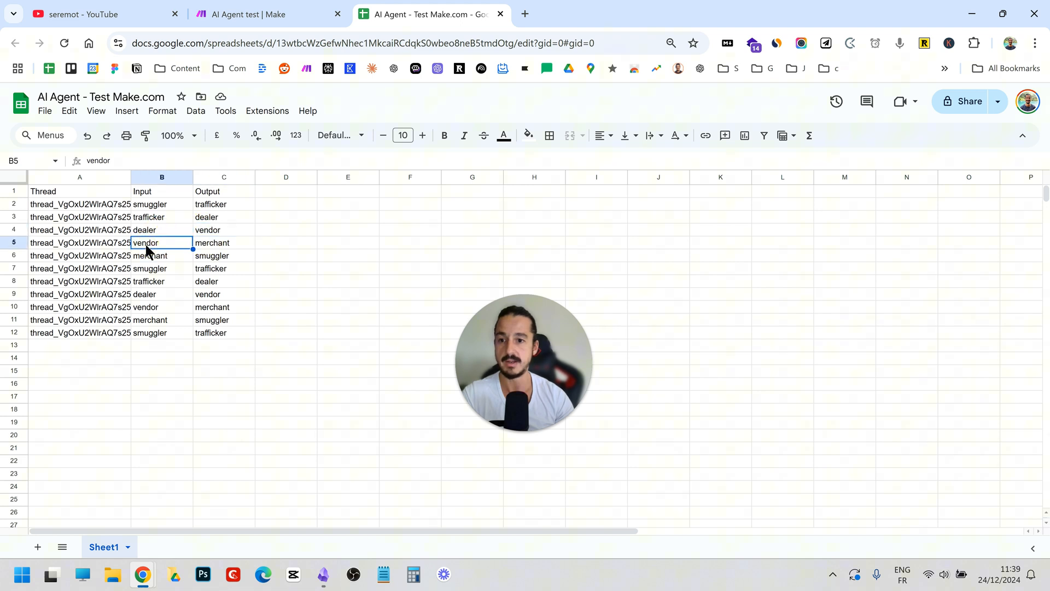
{"action": "left_click", "coordinate": [224, 243]}
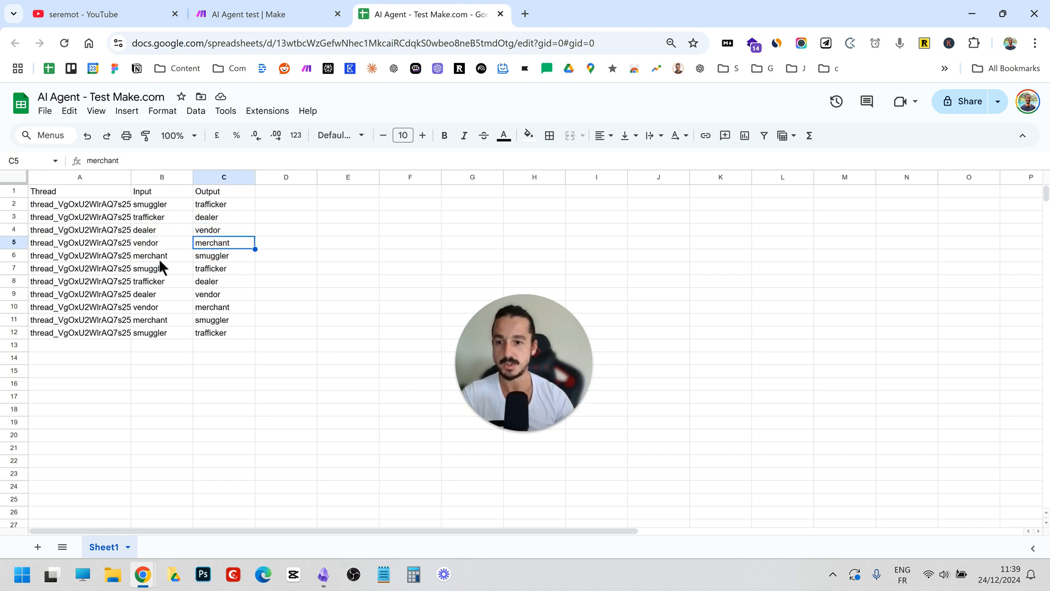
{"action": "left_click", "coordinate": [224, 255]}
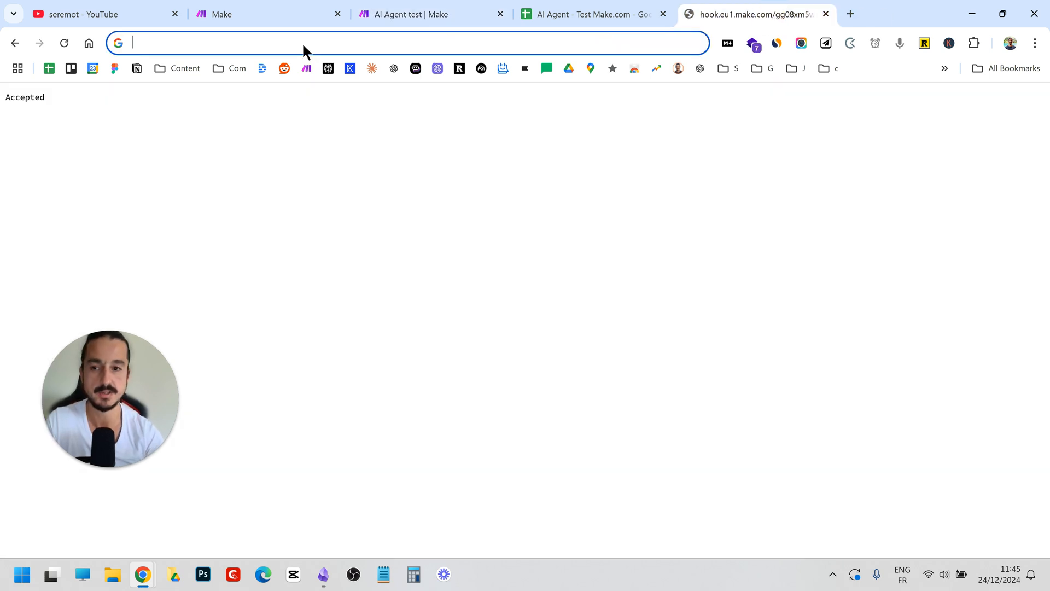
Enter the Make hook URL with synonym=bottle in a new tab's address bar without submitting.
{"action": "type", "text": "https://hook.eu1.make.com/gg08xm5whfu30vcs25nva9ja3teikjt6?synonym=bottle"}
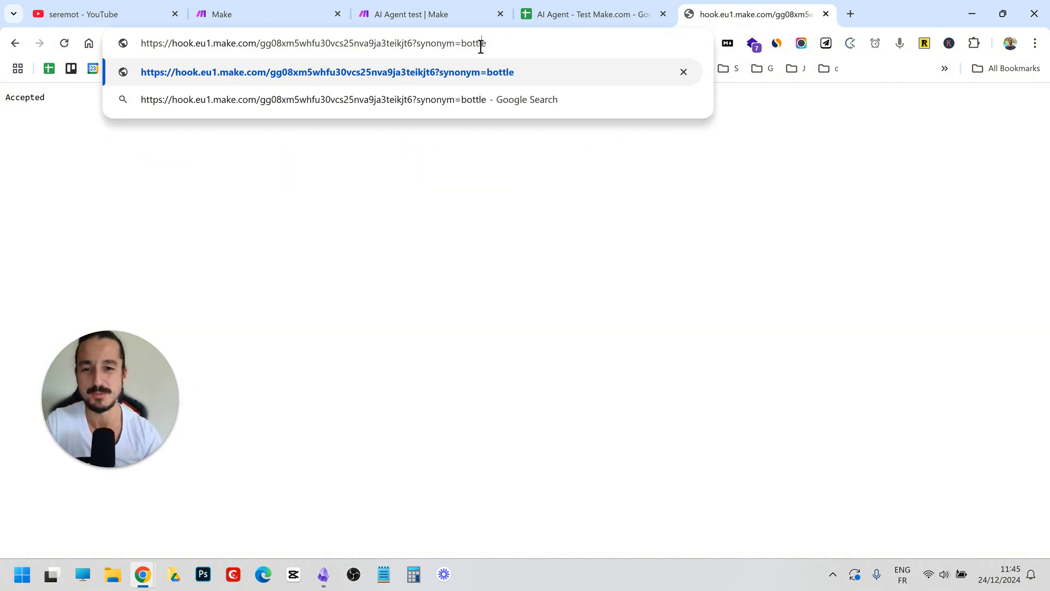
{"action": "double_click", "coordinate": [472, 42]}
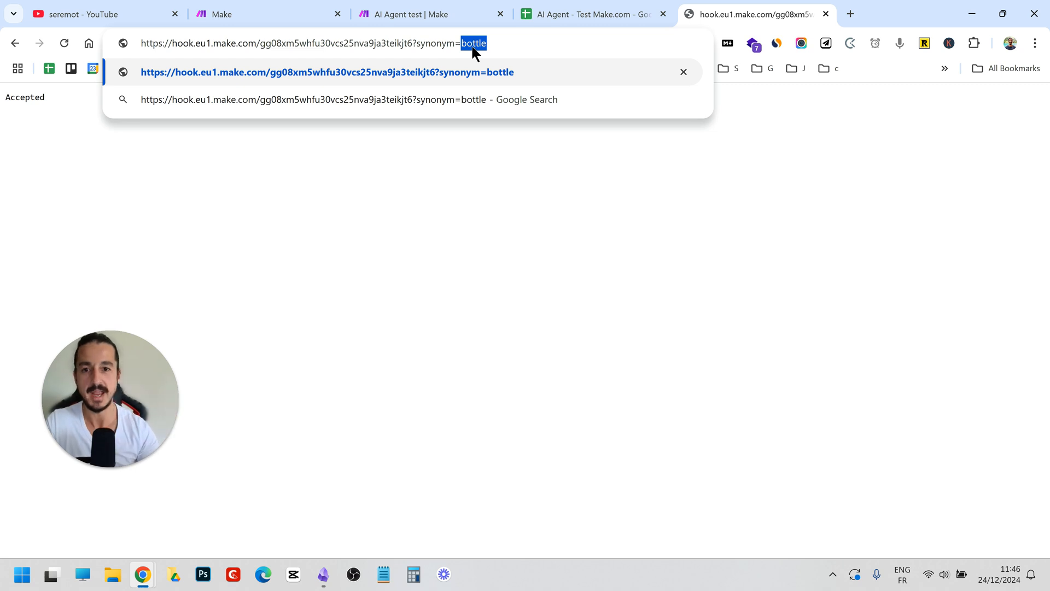
Turn on 'Immediately as data arrives' for the AI Agent test scenario and return to the webhook tab.
{"action": "left_click", "coordinate": [408, 14]}
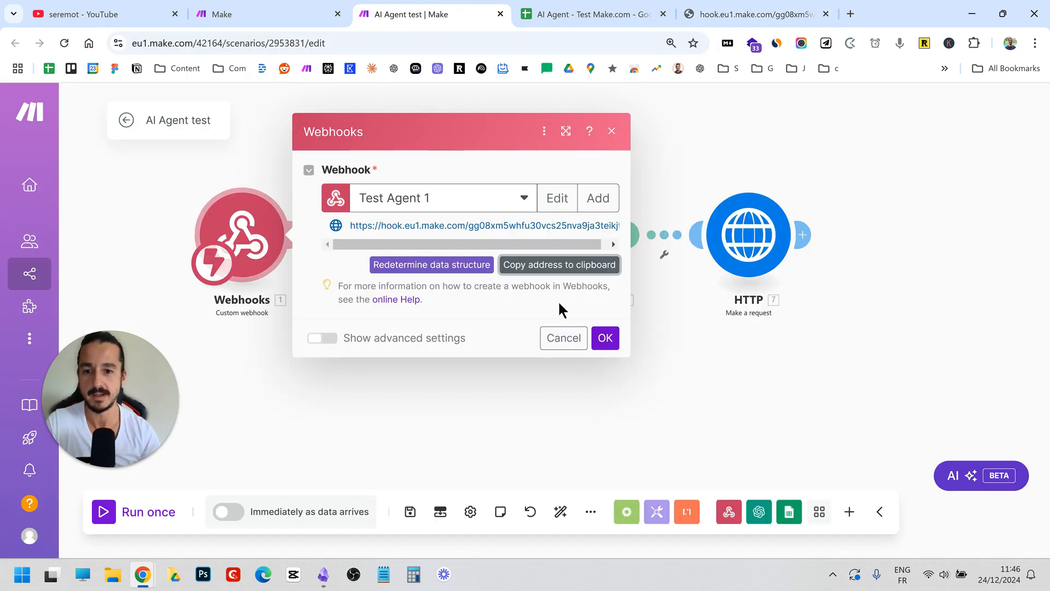
{"action": "left_click", "coordinate": [603, 338]}
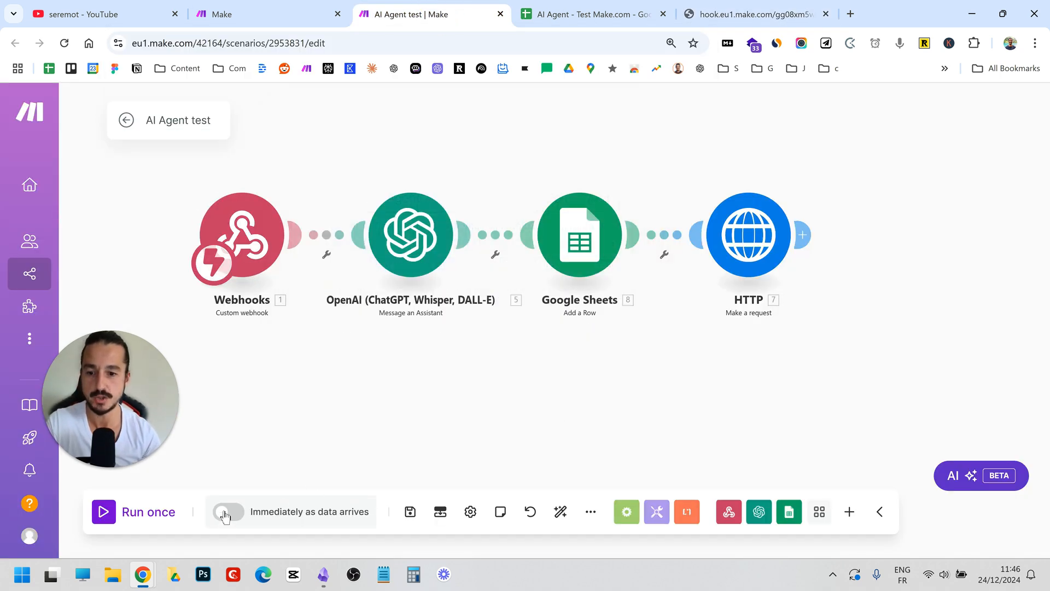
{"action": "left_click", "coordinate": [228, 511]}
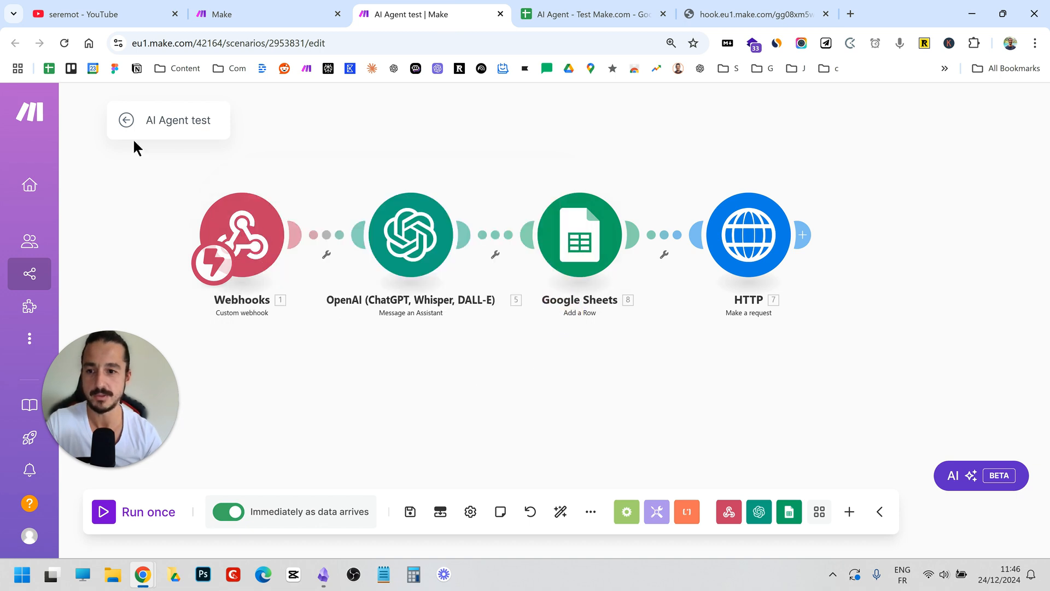
{"action": "left_click", "coordinate": [125, 120]}
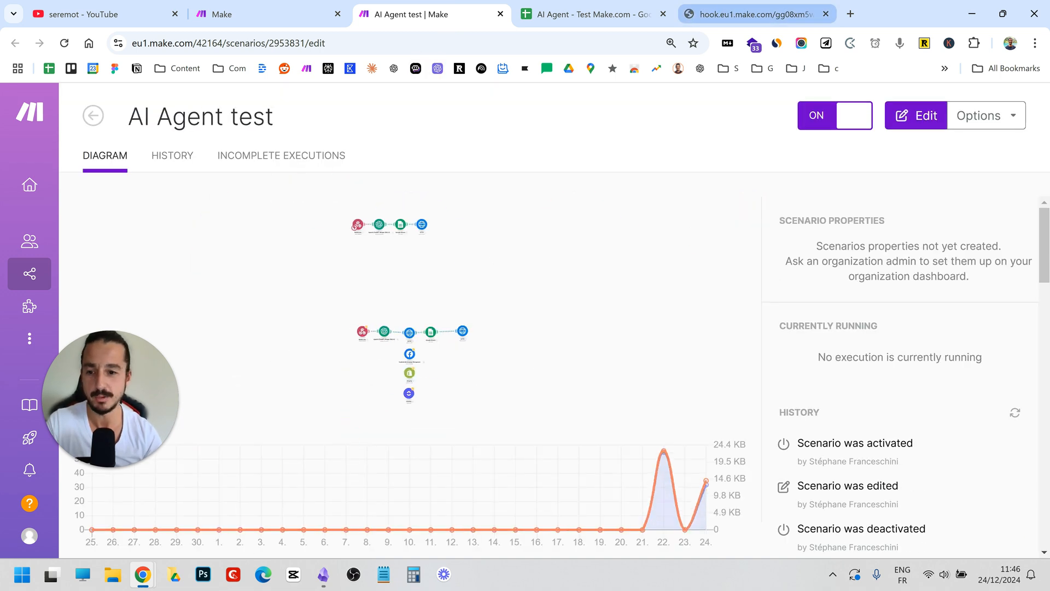
{"action": "left_click", "coordinate": [754, 14]}
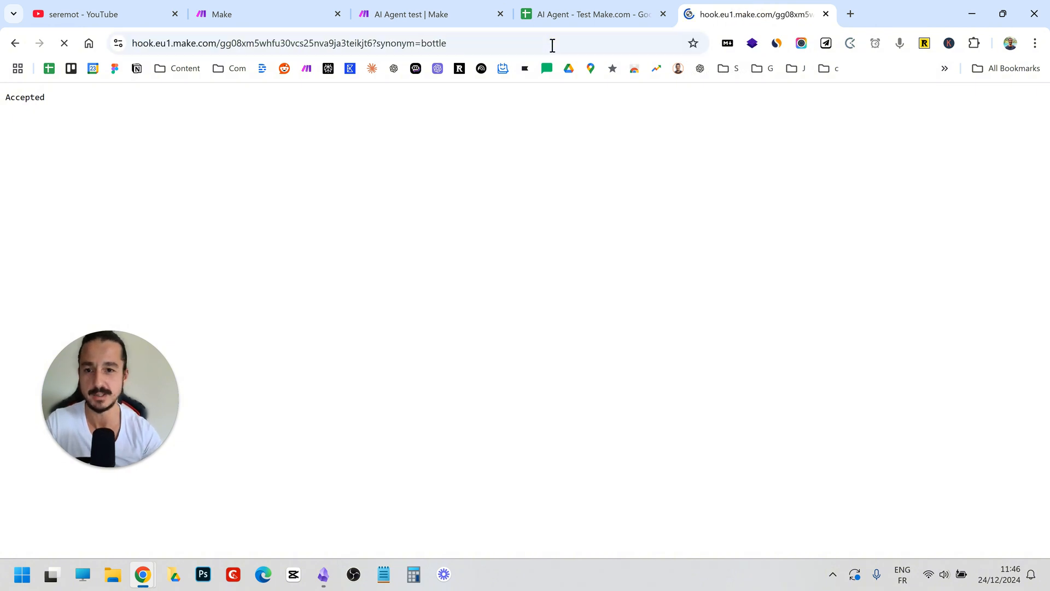
After the webhook returns Accepted for bottle, switch to the synonym log spreadsheet.
{"action": "left_click", "coordinate": [593, 15]}
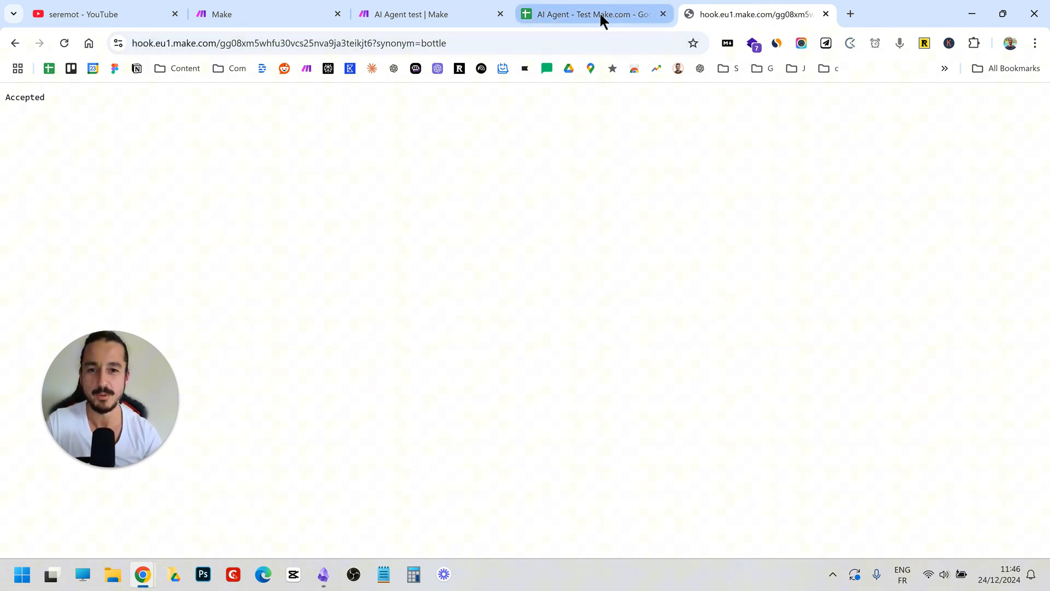
{"action": "left_click", "coordinate": [592, 14]}
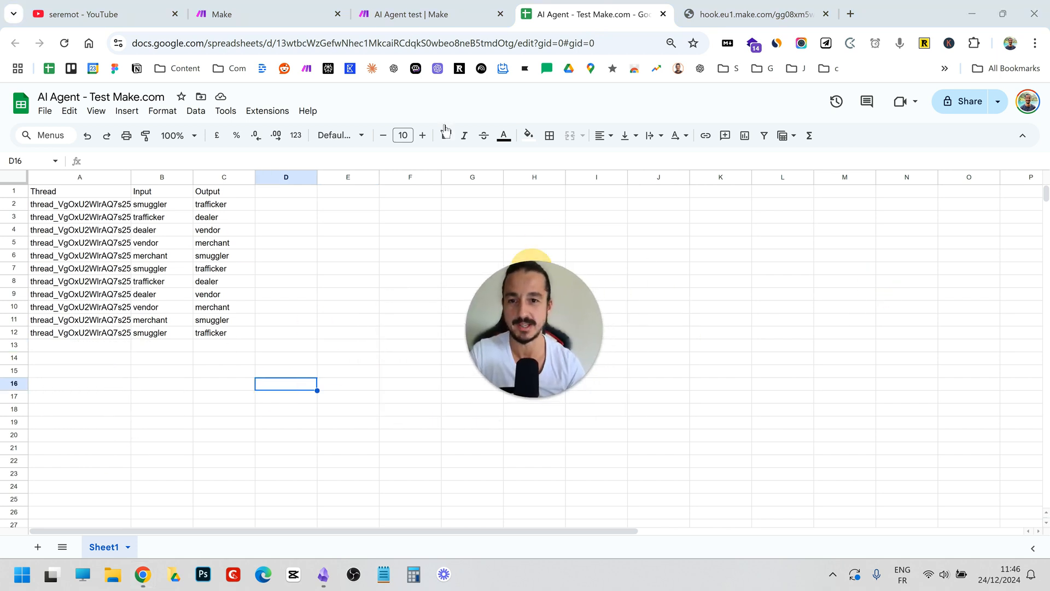
Check each module's run counter for the bottle request, then view the new bottle→flask→vessel rows.
{"action": "left_click", "coordinate": [432, 14]}
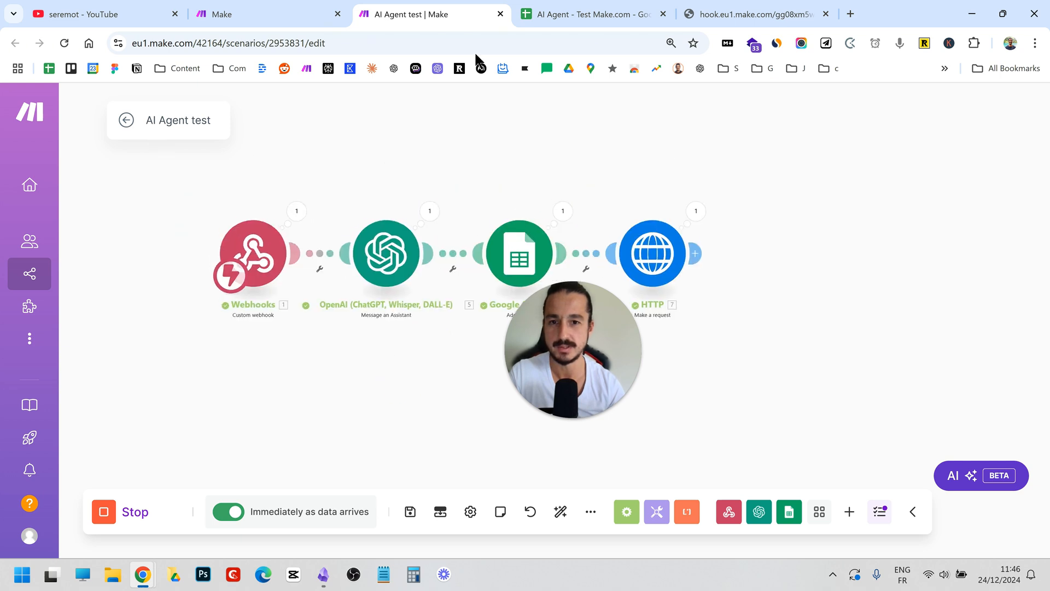
{"action": "left_click", "coordinate": [592, 14]}
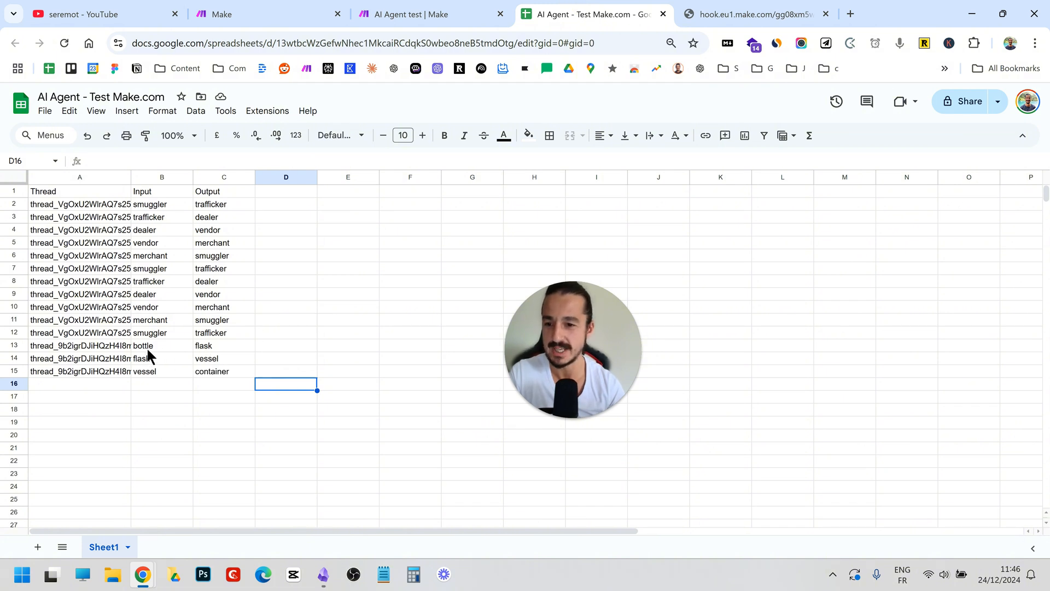
Follow the new receptacle, bottle and flask rows in the Sheets log, then return to the running Make scenario.
{"action": "left_click", "coordinate": [223, 344]}
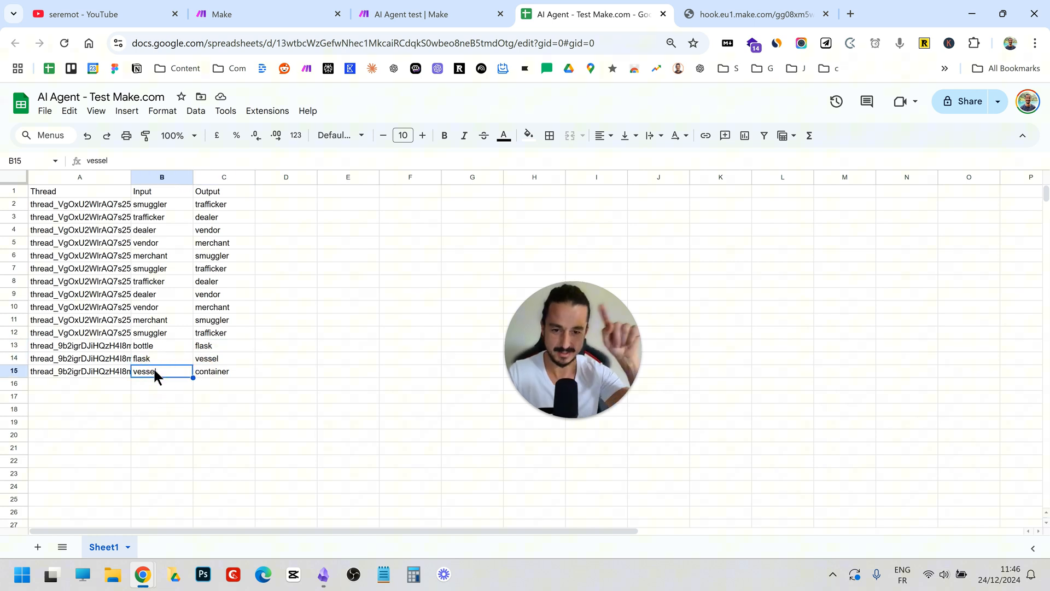
{"action": "left_click", "coordinate": [223, 371]}
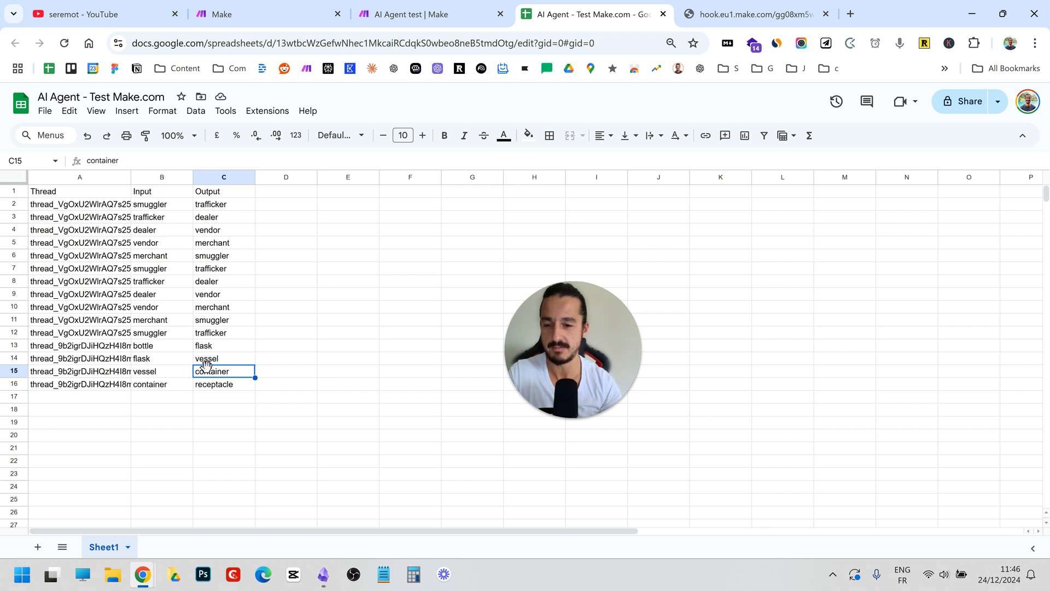
{"action": "left_click", "coordinate": [223, 384]}
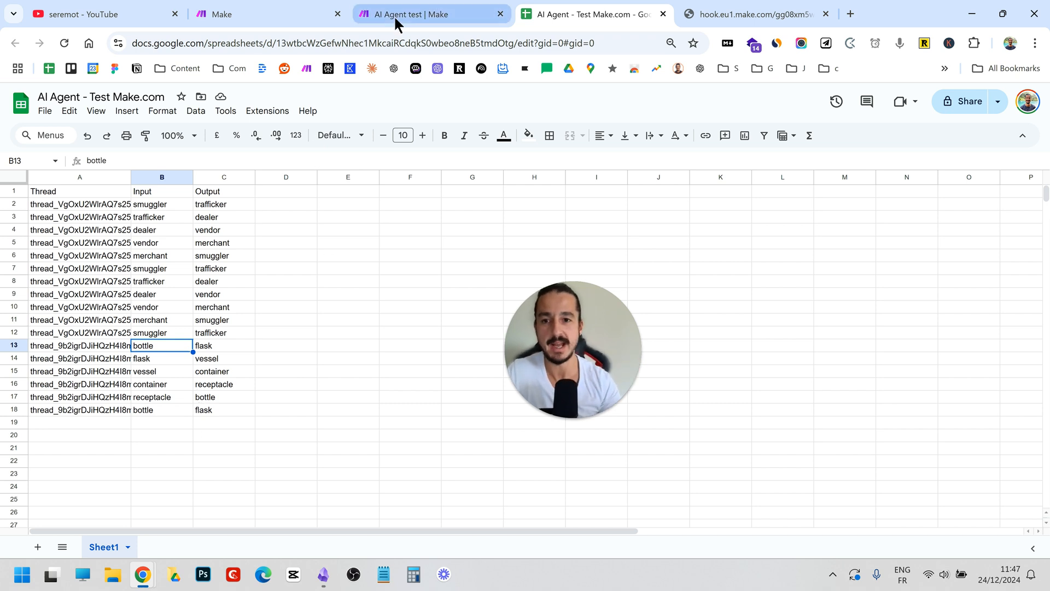
{"action": "left_click", "coordinate": [433, 14]}
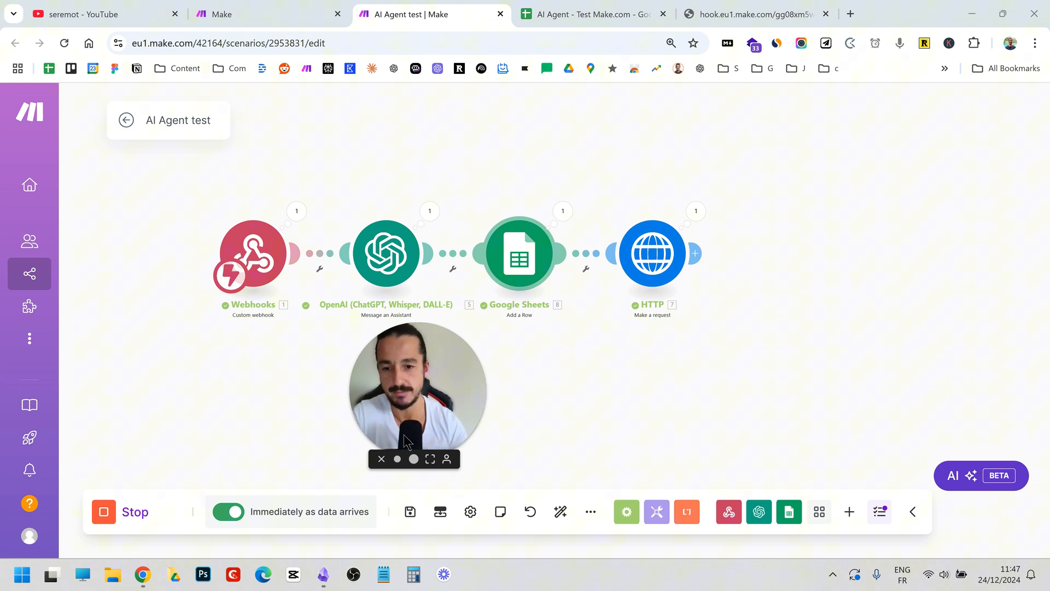
{"action": "mouse_move", "coordinate": [428, 420]}
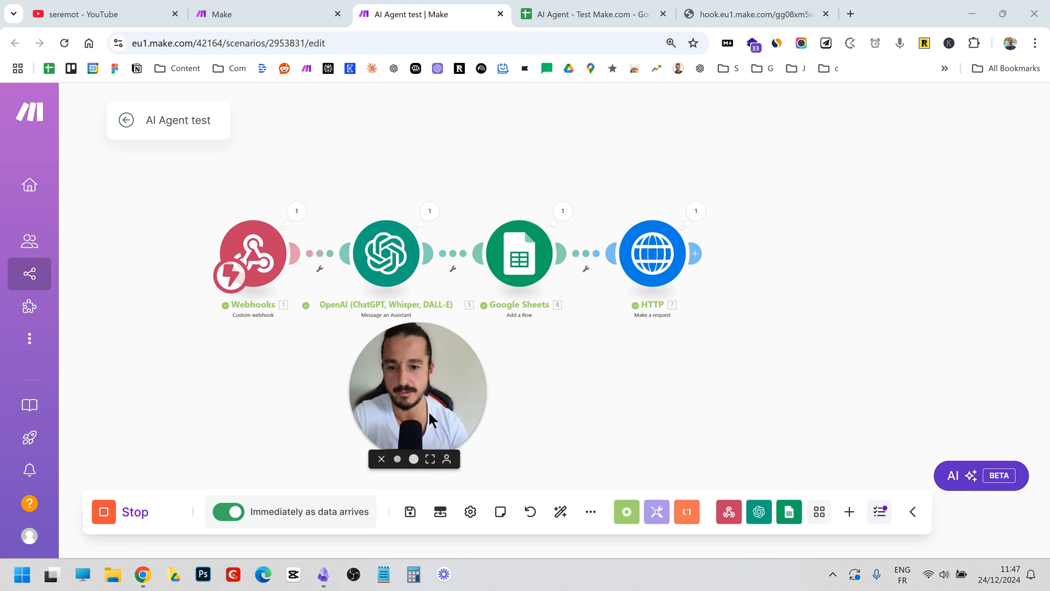
Correct the misspelled scenario name so it reads 'The synonym guy'.
{"action": "left_click", "coordinate": [103, 512]}
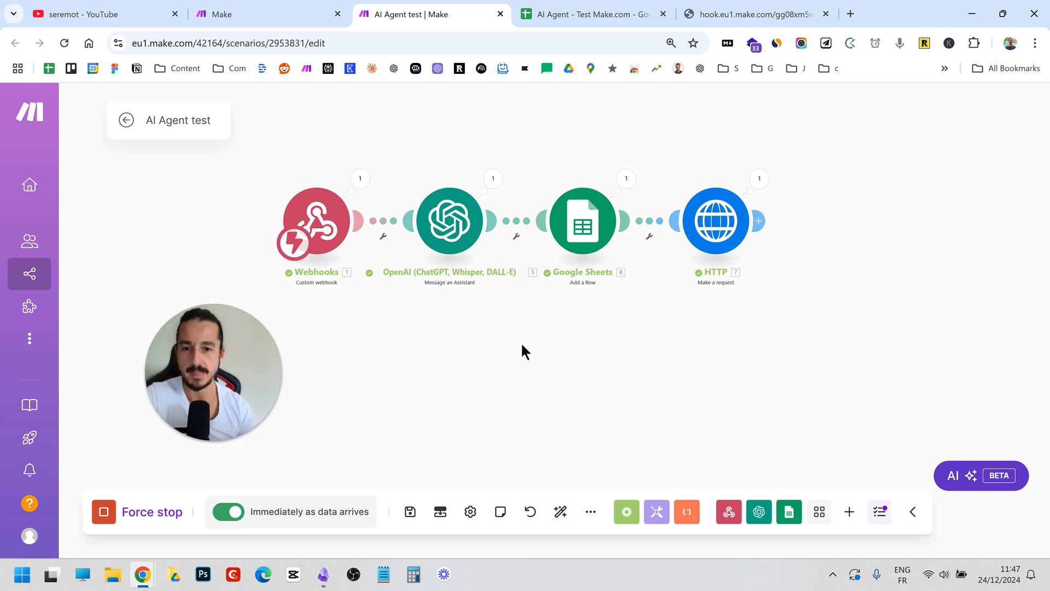
{"action": "double_click", "coordinate": [178, 120]}
{"action": "type", "text": "The synonimu"}
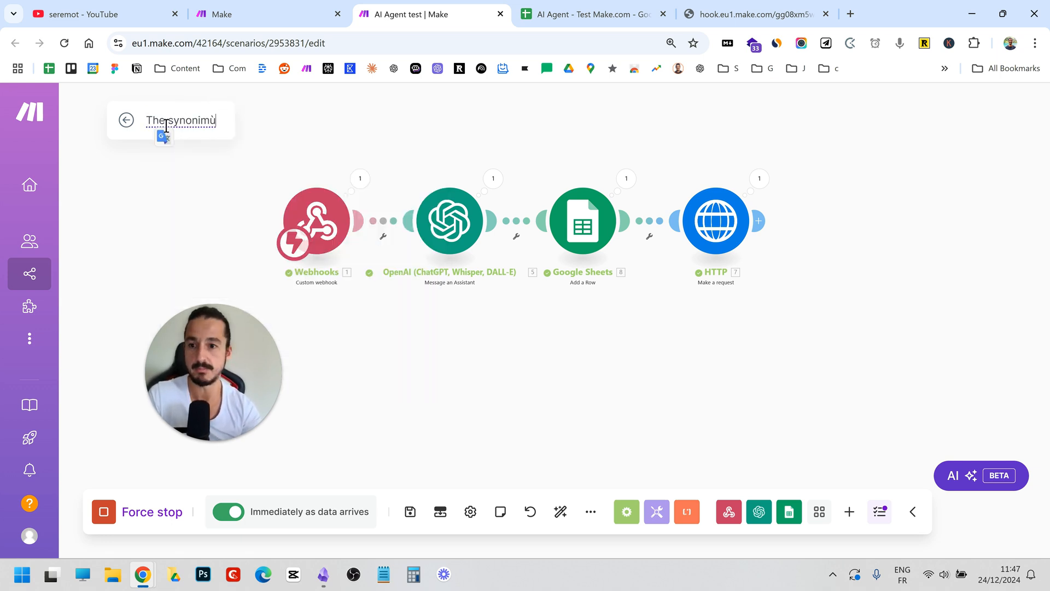
{"action": "key", "text": "Backspace"}
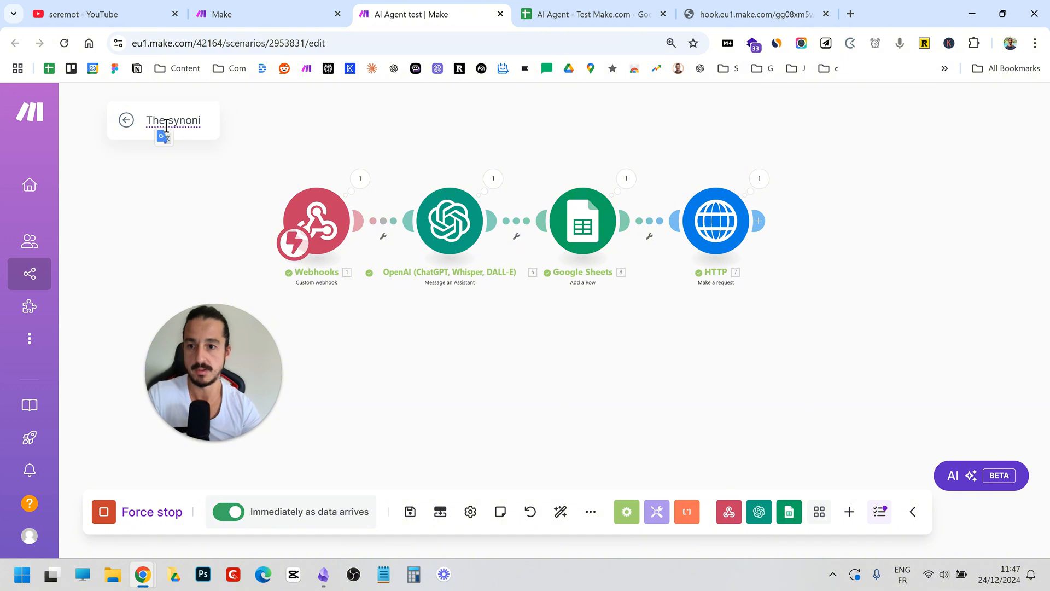
{"action": "type", "text": "ym guy"}
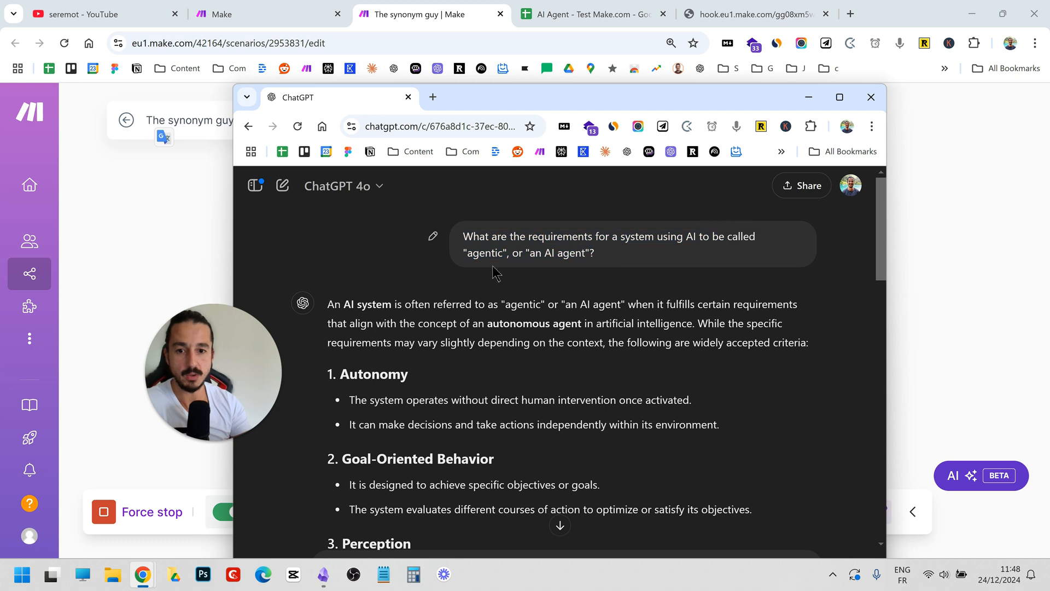
{"action": "mouse_move", "coordinate": [596, 115]}
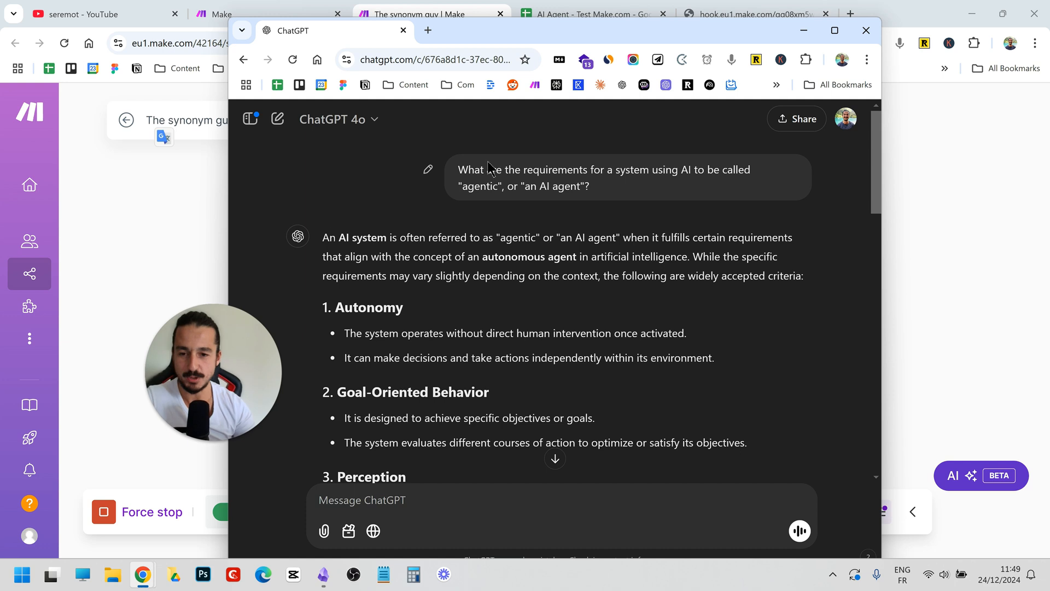
Scroll through ChatGPT's agentic-AI requirements answer down to the examples section, then leave the chat.
{"action": "scroll", "scroll_direction": "down", "scroll_amount": 3}
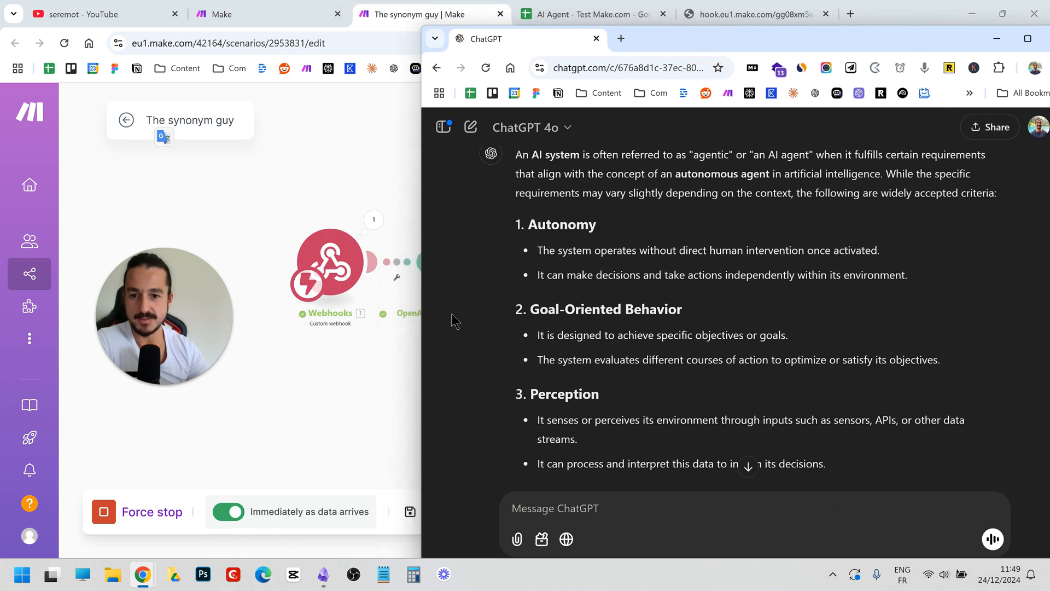
{"action": "scroll", "scroll_direction": "down", "scroll_amount": 3}
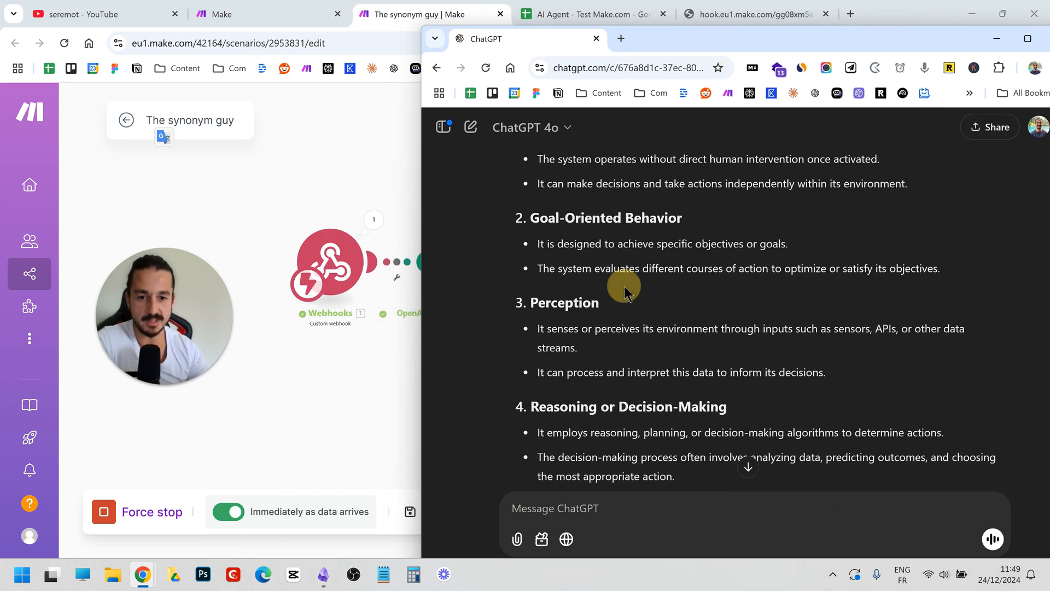
{"action": "scroll", "scroll_direction": "down", "scroll_amount": 3}
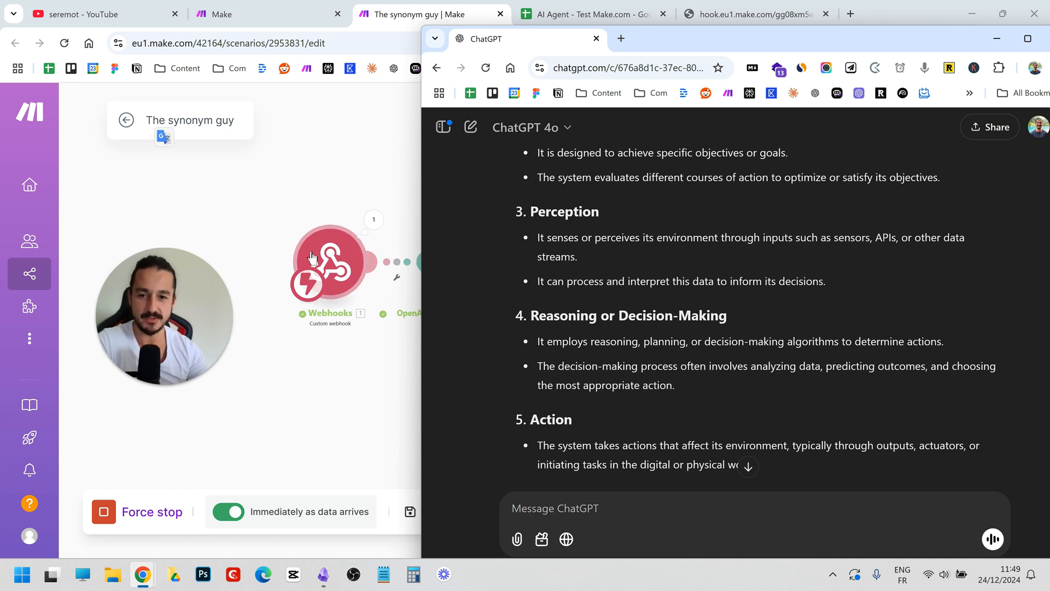
{"action": "mouse_move", "coordinate": [449, 243]}
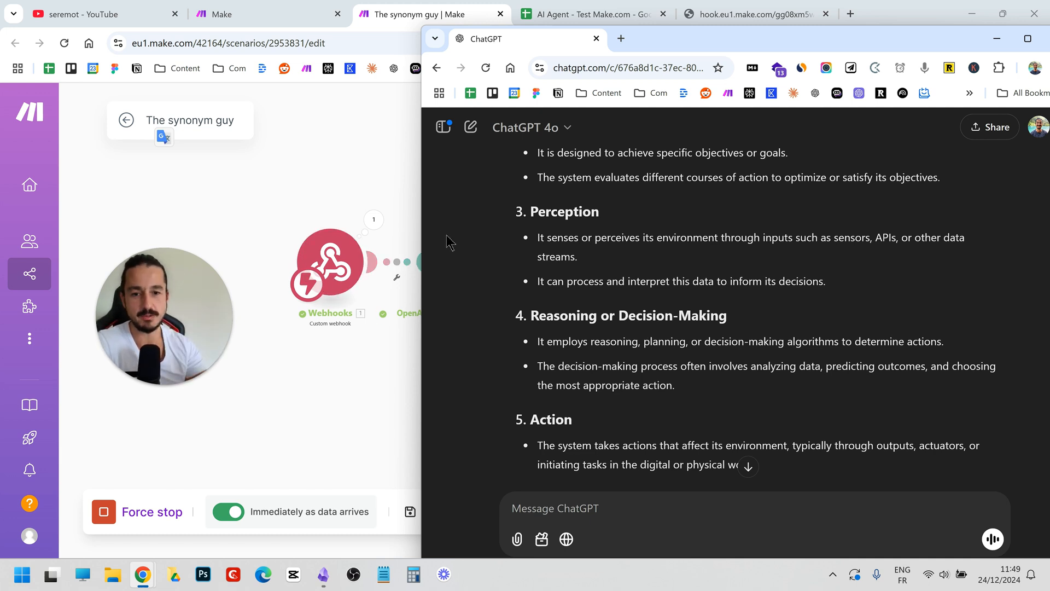
{"action": "scroll", "scroll_direction": "down", "scroll_amount": 3}
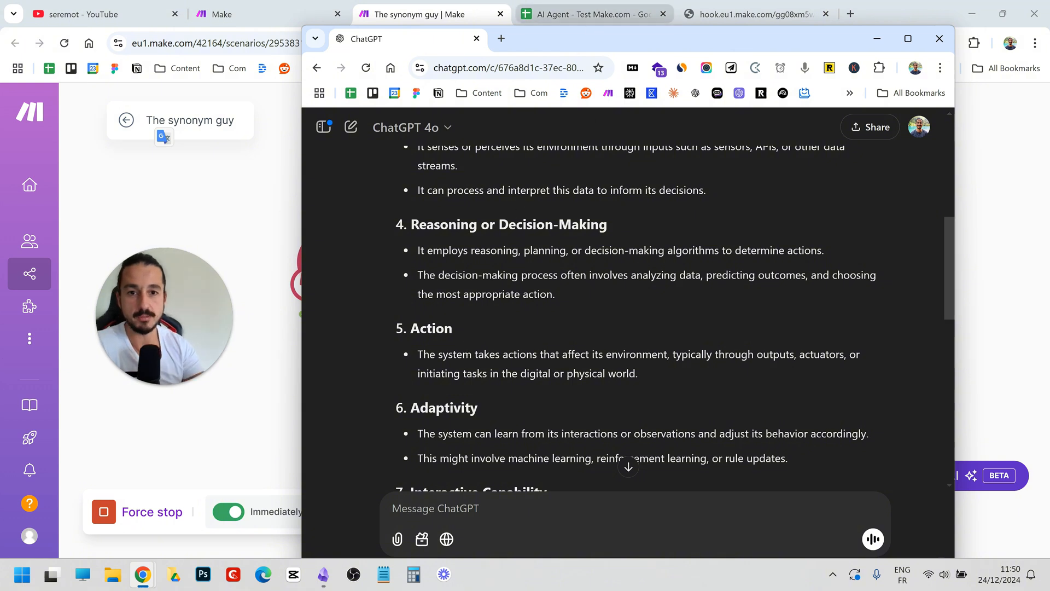
{"action": "scroll", "scroll_direction": "down", "scroll_amount": 3}
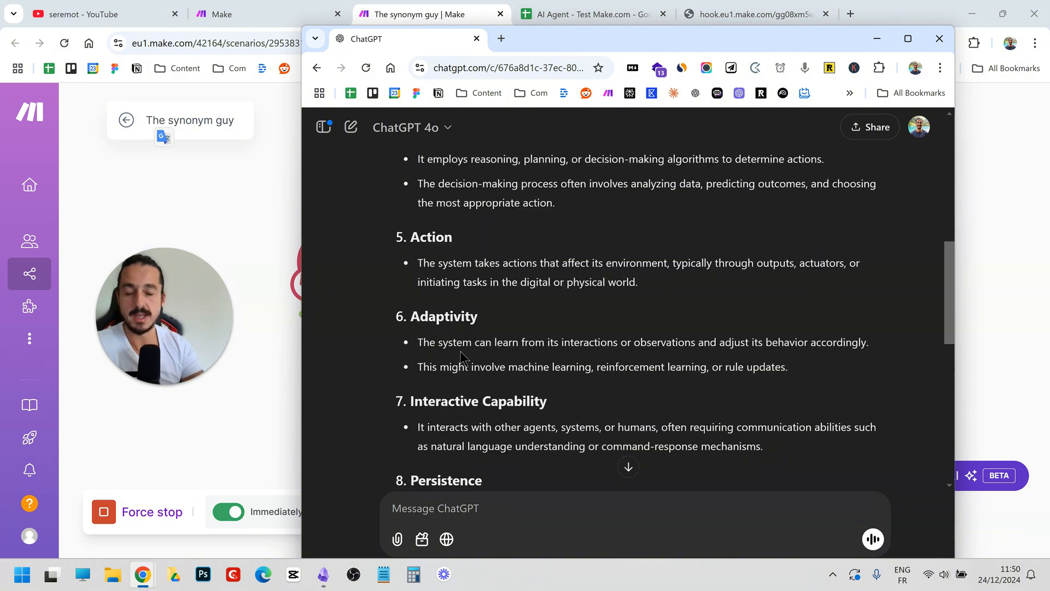
{"action": "scroll", "scroll_direction": "down", "scroll_amount": 3}
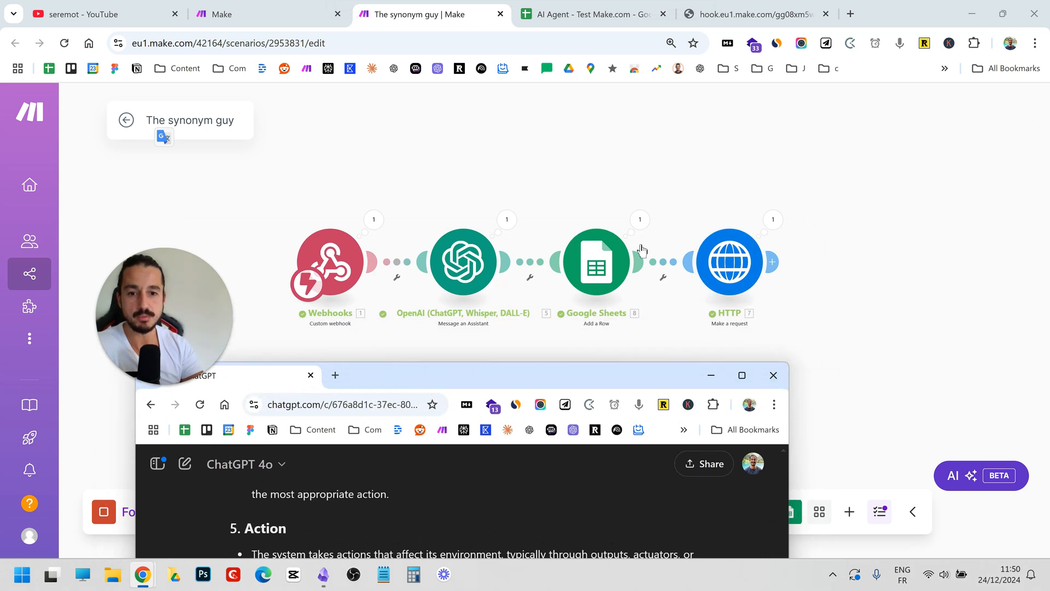
{"action": "mouse_move", "coordinate": [680, 276]}
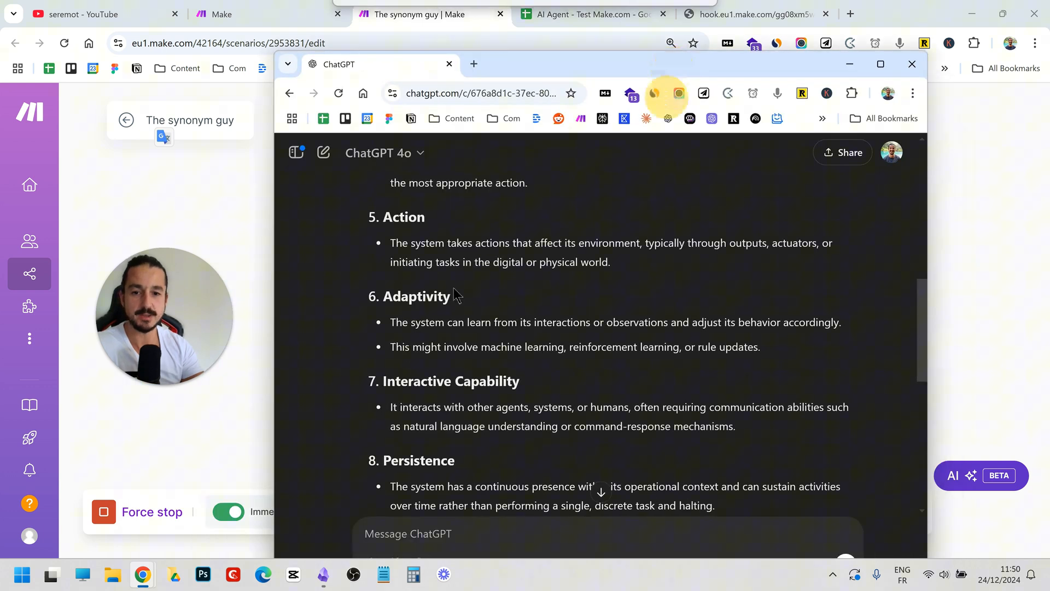
{"action": "scroll", "scroll_direction": "down", "scroll_amount": 3}
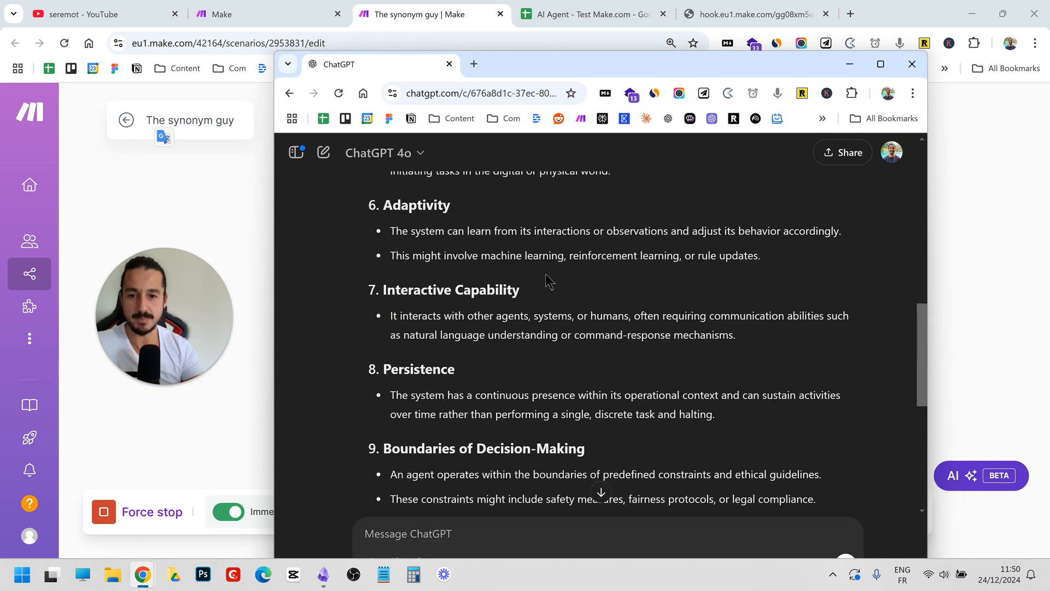
{"action": "scroll", "scroll_direction": "down", "scroll_amount": 3}
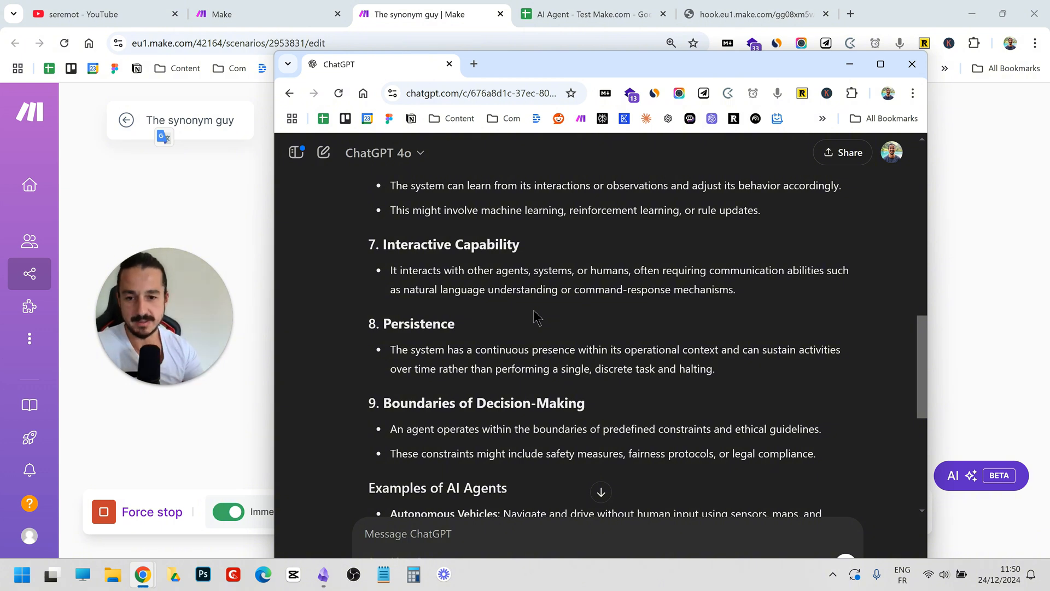
{"action": "scroll", "scroll_direction": "down", "scroll_amount": 3}
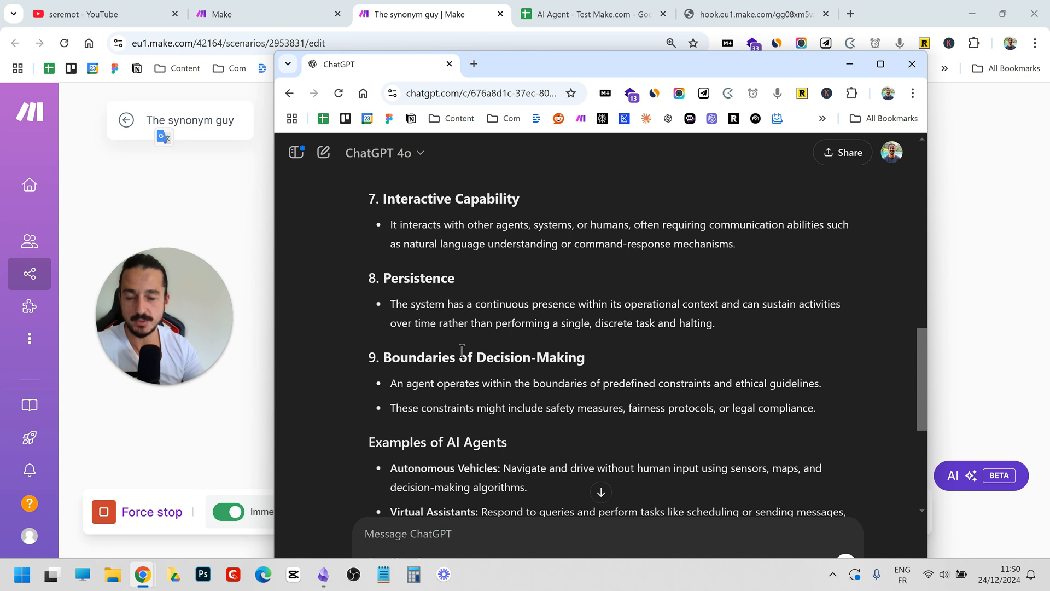
{"action": "scroll", "scroll_direction": "down", "scroll_amount": 3}
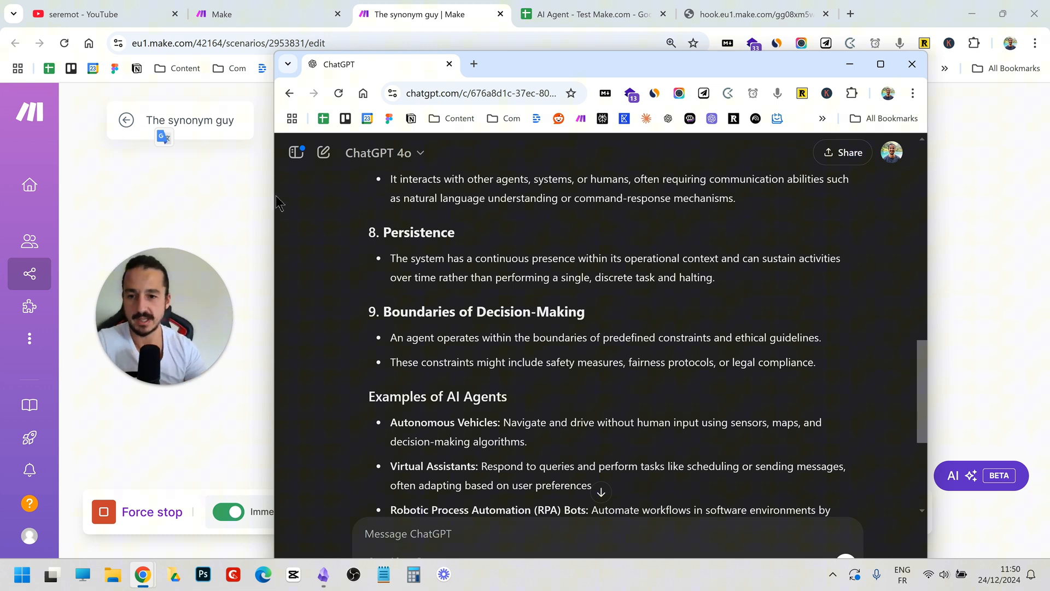
{"action": "mouse_move", "coordinate": [214, 225]}
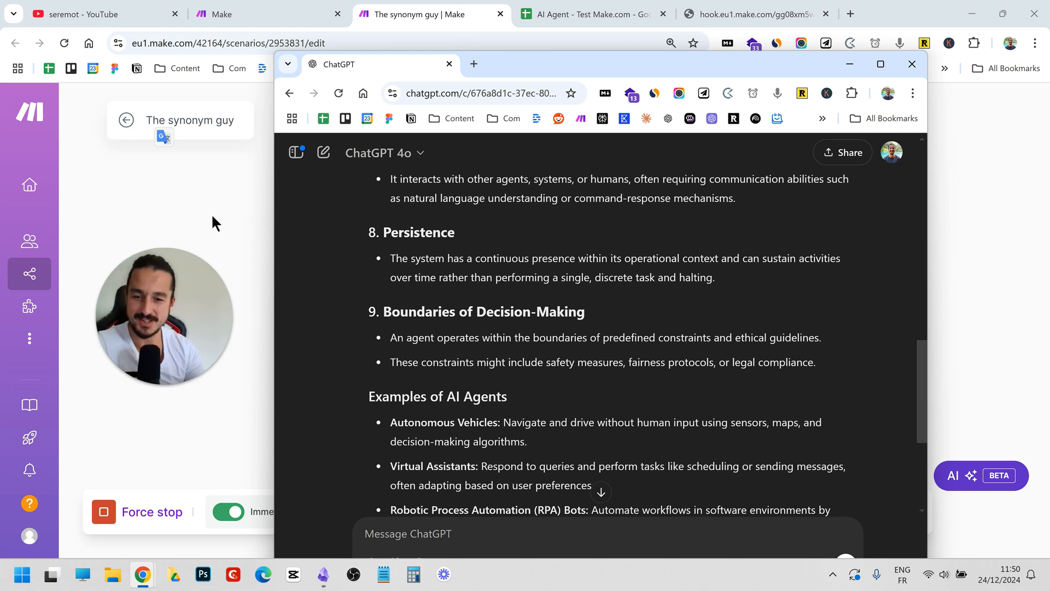
{"action": "left_click", "coordinate": [912, 63]}
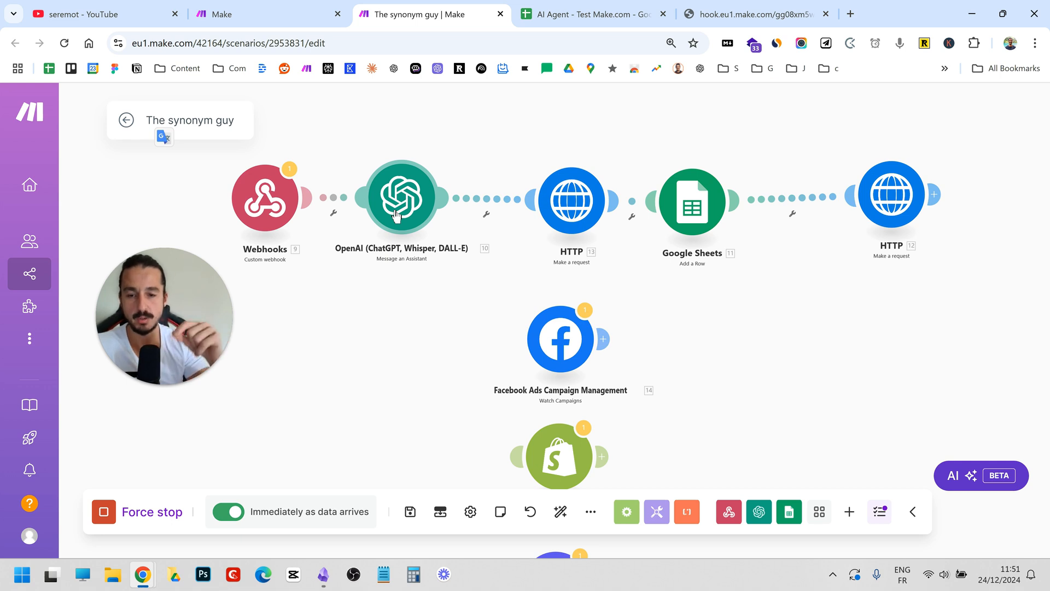
{"action": "mouse_move", "coordinate": [601, 281]}
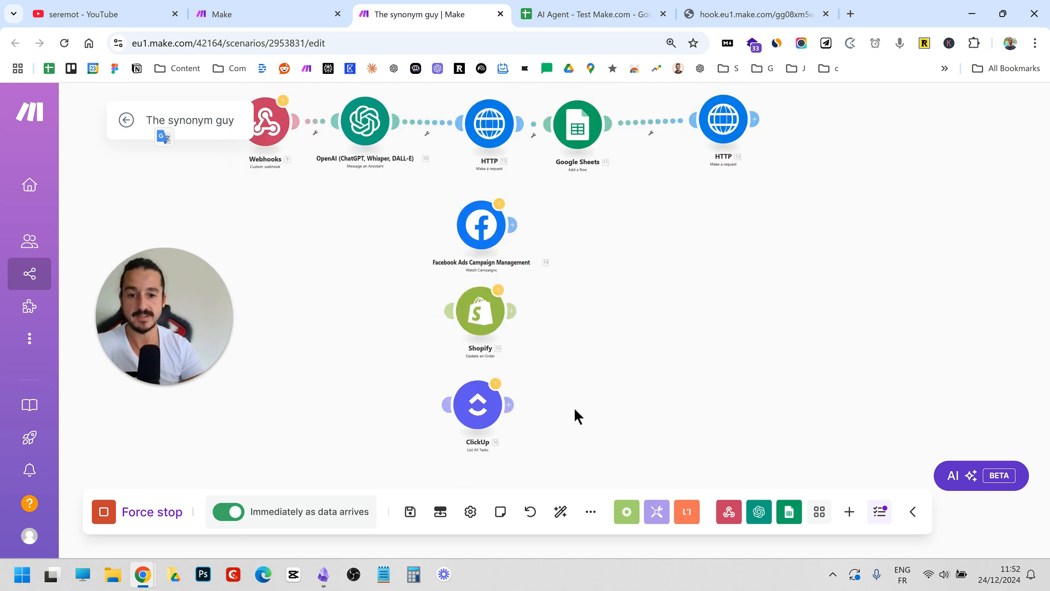
{"action": "mouse_move", "coordinate": [556, 287]}
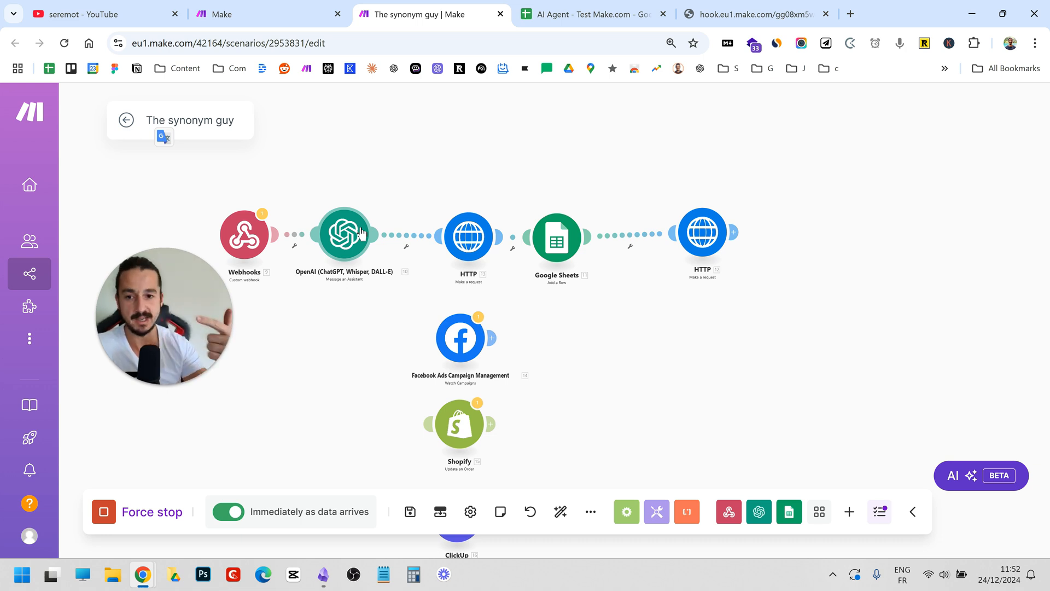
{"action": "mouse_move", "coordinate": [469, 244]}
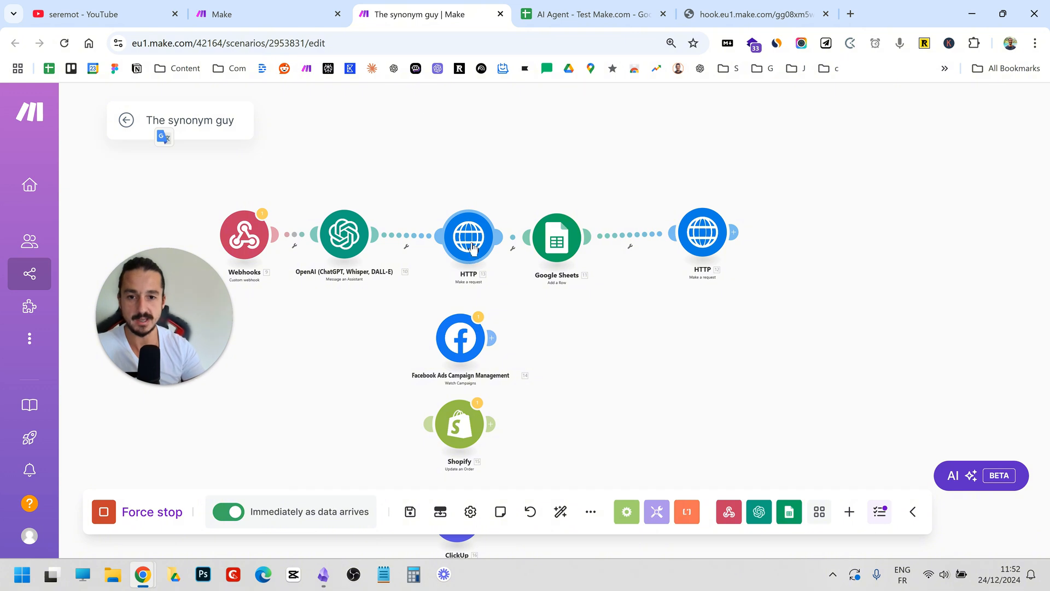
{"action": "mouse_move", "coordinate": [536, 234]}
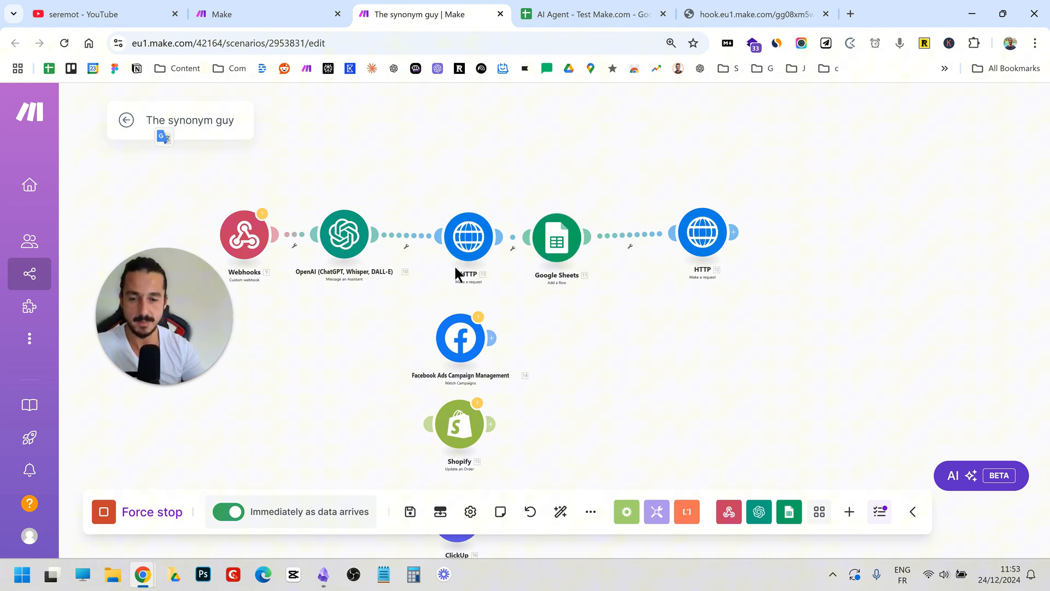
{"action": "mouse_move", "coordinate": [392, 213]}
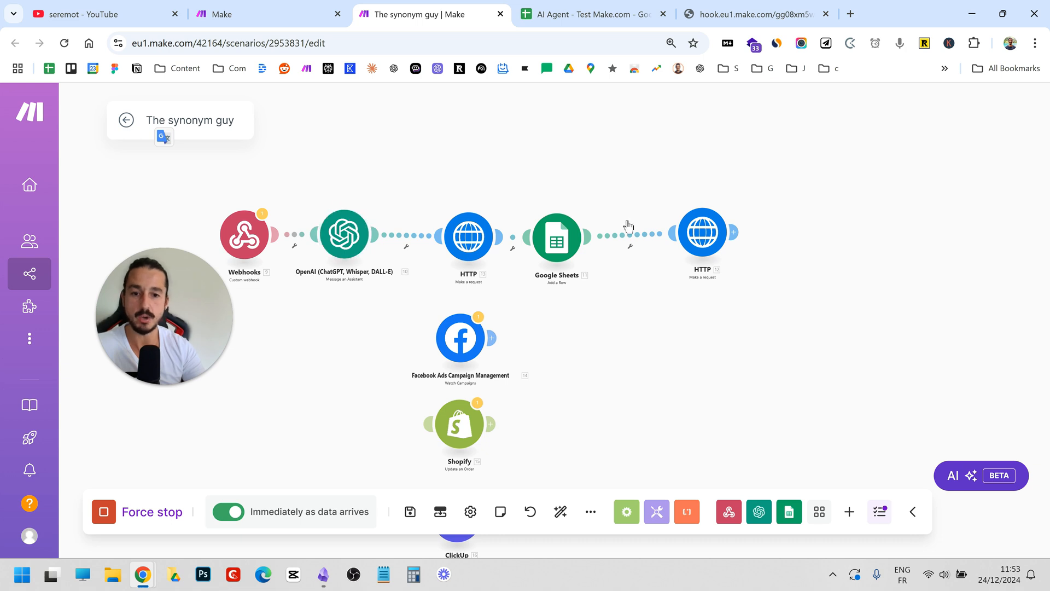
{"action": "mouse_move", "coordinate": [407, 226]}
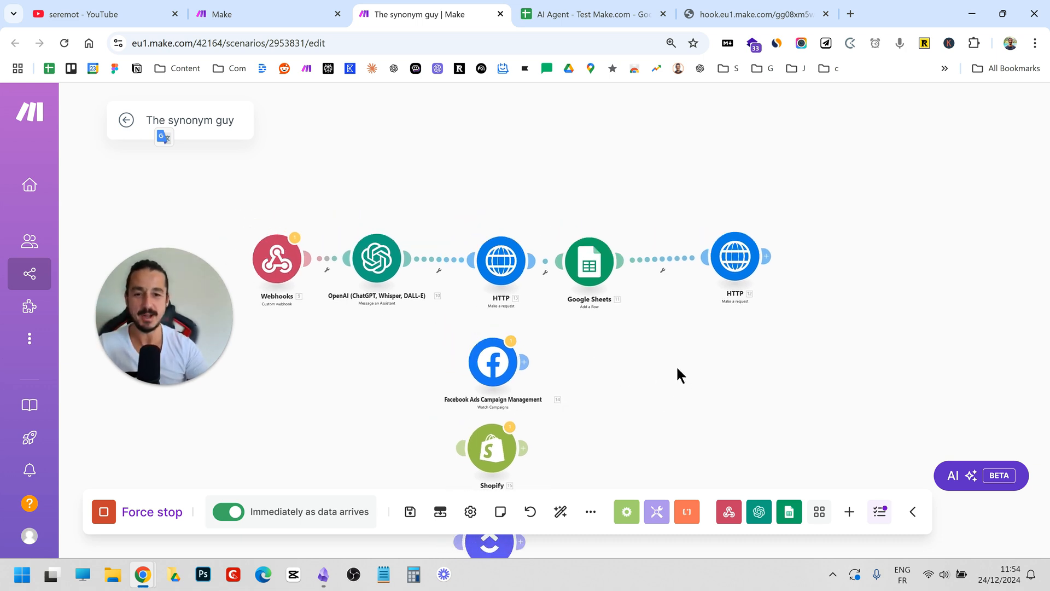
{"action": "mouse_move", "coordinate": [694, 355]}
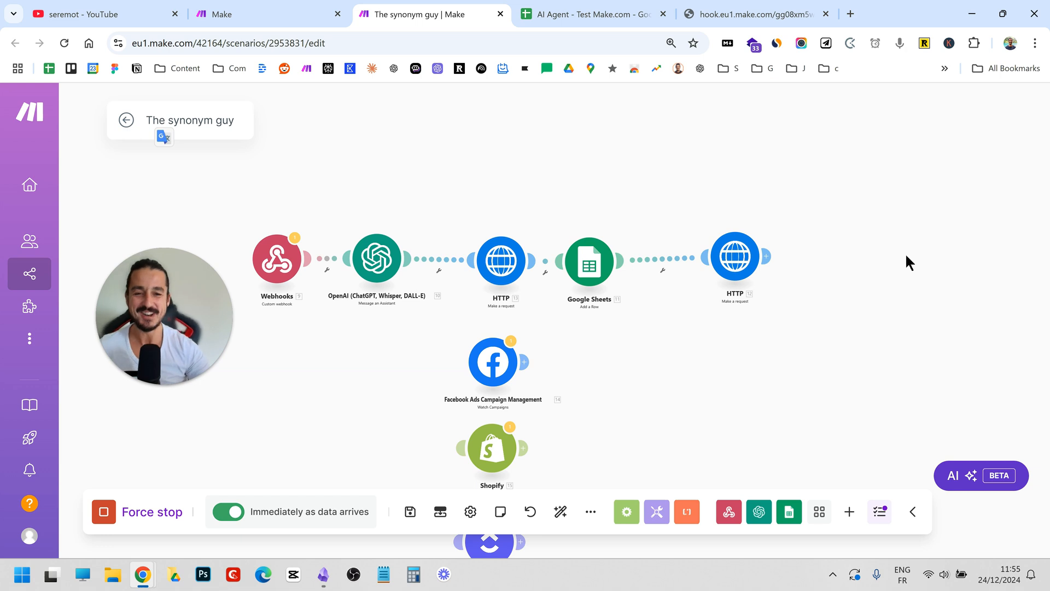
{"action": "mouse_move", "coordinate": [883, 233]}
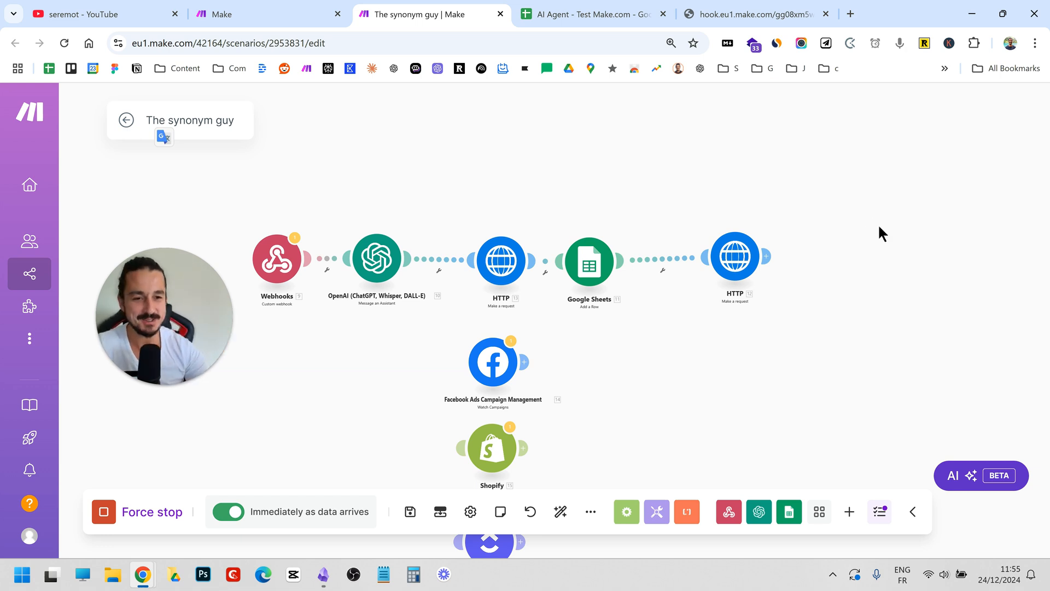